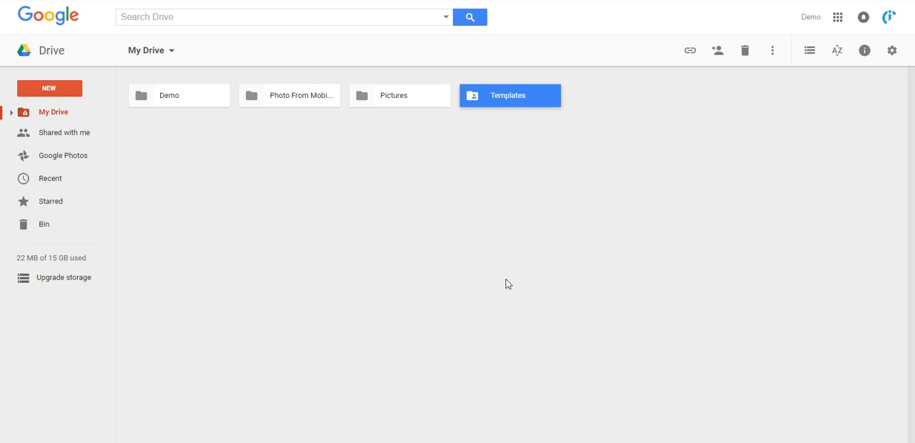
Step: Create a new blank Google Sheets spreadsheet from Drive's NEW menu
left_click(48, 88)
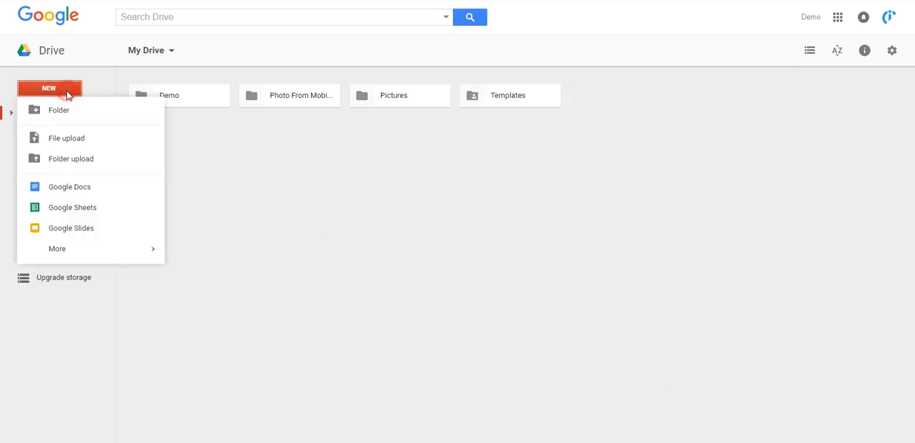
left_click(72, 207)
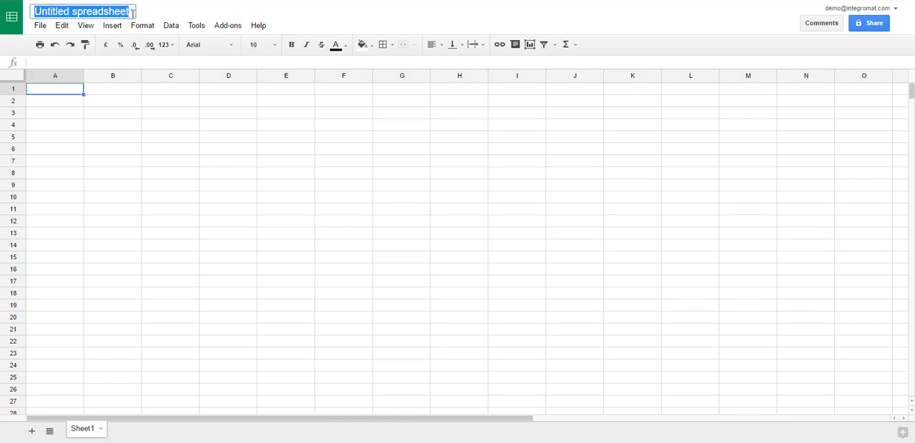
Step: Title the spreadsheet Emails, add Date, From, Subject headers and widen the From and Subject columns
type("Emails")
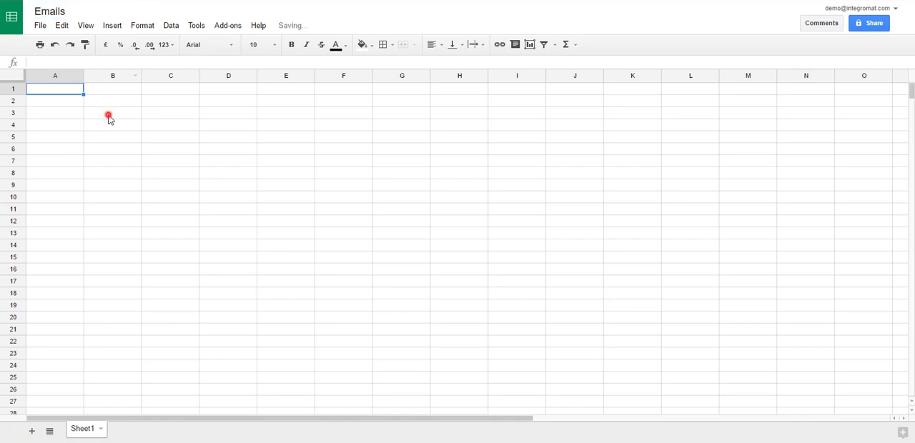
type("Date")
left_click(111, 89)
type("From")
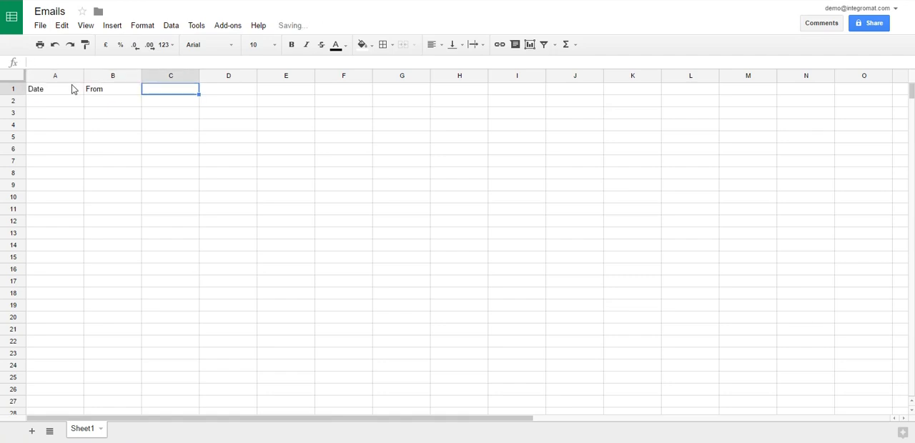
type("Subject")
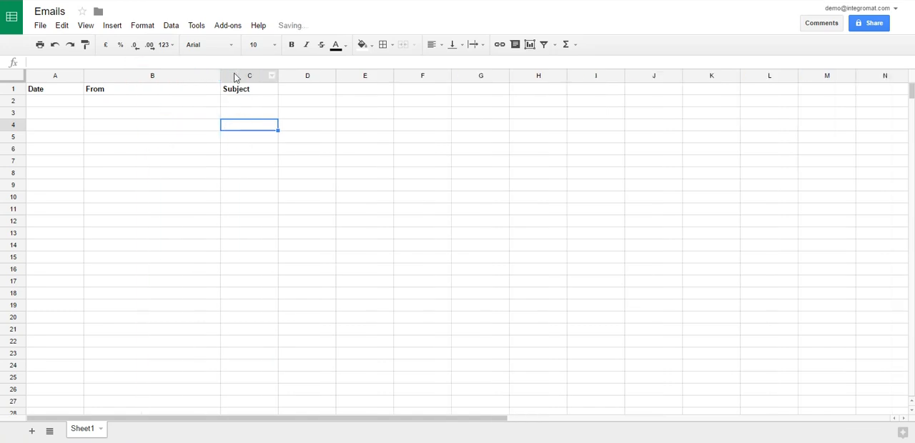
mouse_move(278, 76)
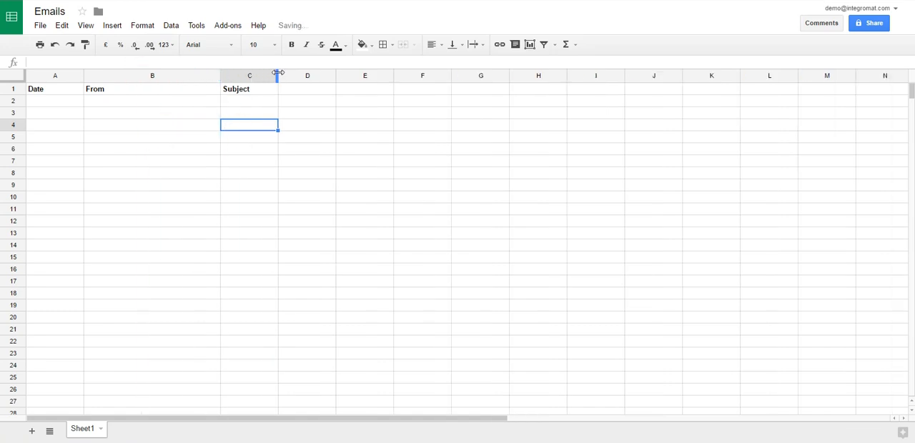
left_click_drag(277, 74, 506, 74)
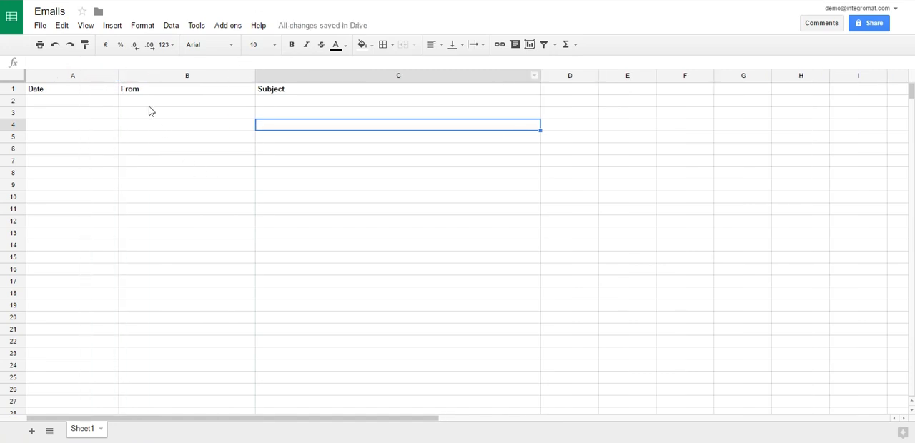
left_click(397, 76)
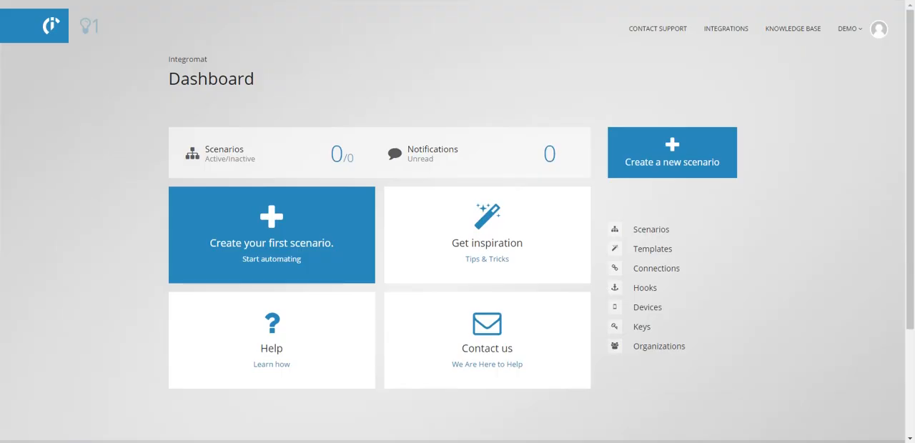
mouse_move(306, 228)
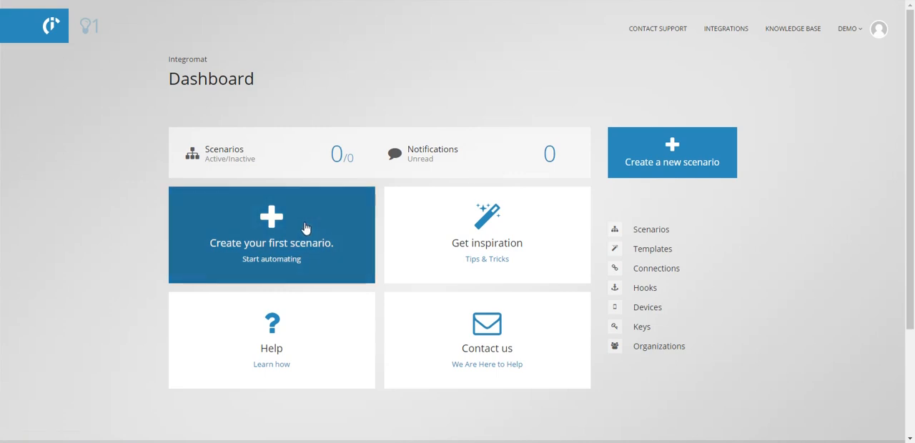
Step: Create a first scenario and search 'gmail' to make Gmail the first module's service
left_click(272, 235)
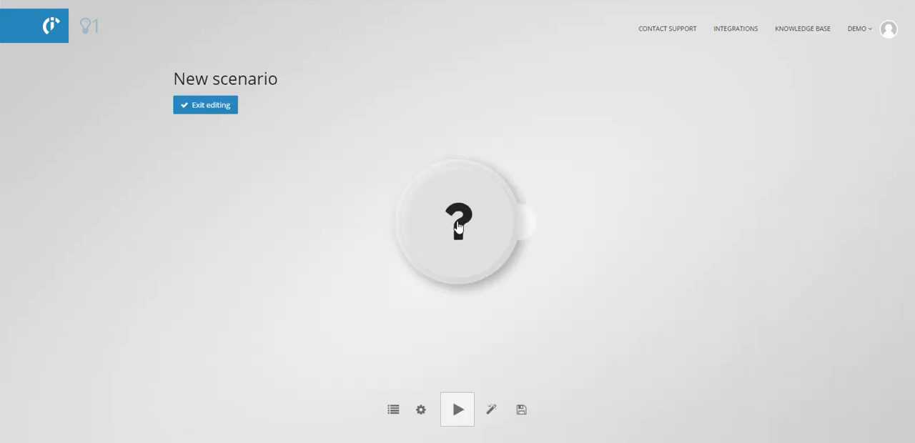
left_click(457, 220)
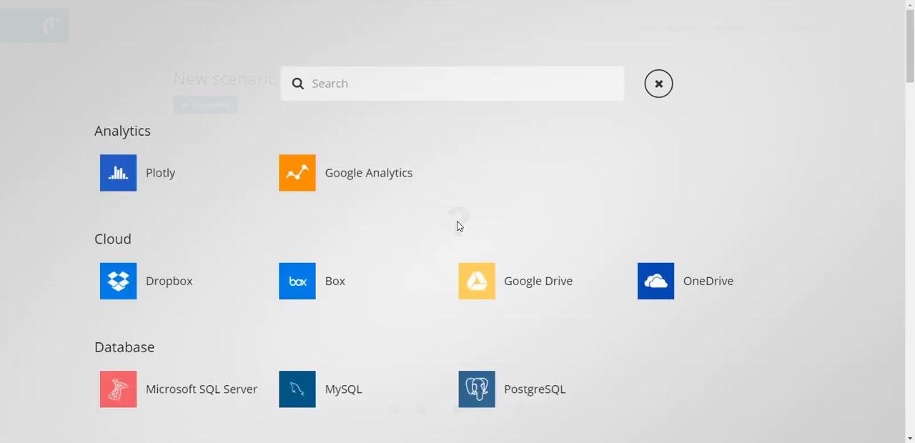
type("gmail")
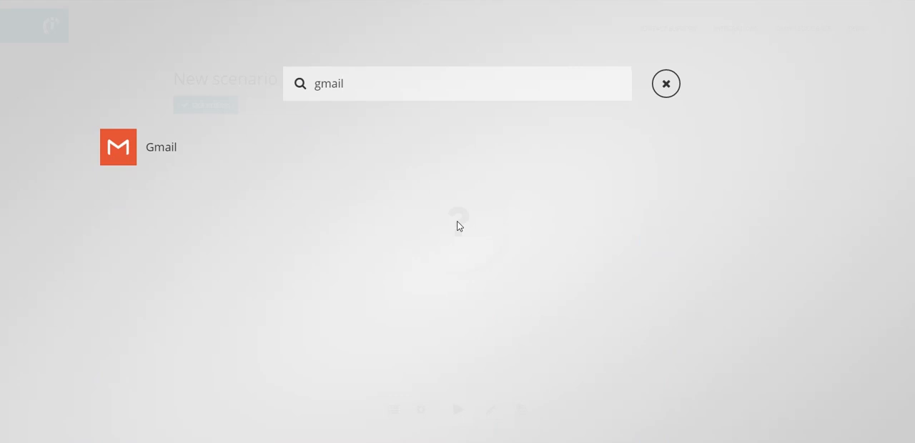
left_click(117, 148)
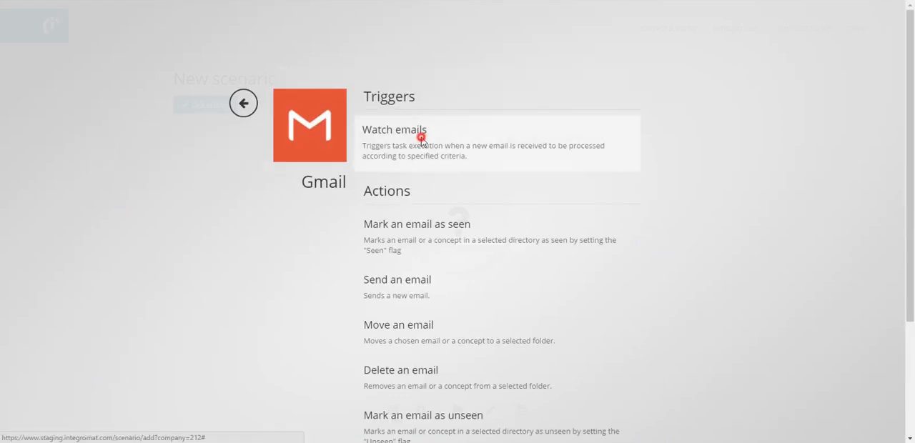
Step: Choose the Watch emails trigger and create a new connection named My Google account
left_click(394, 129)
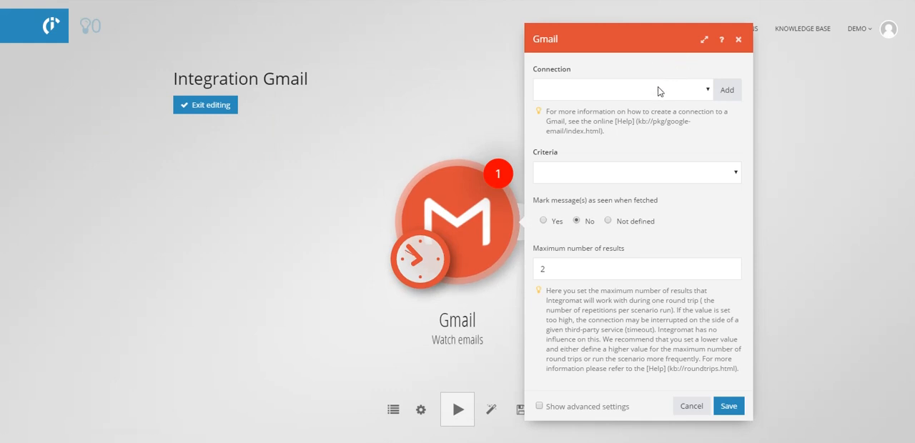
left_click(726, 88)
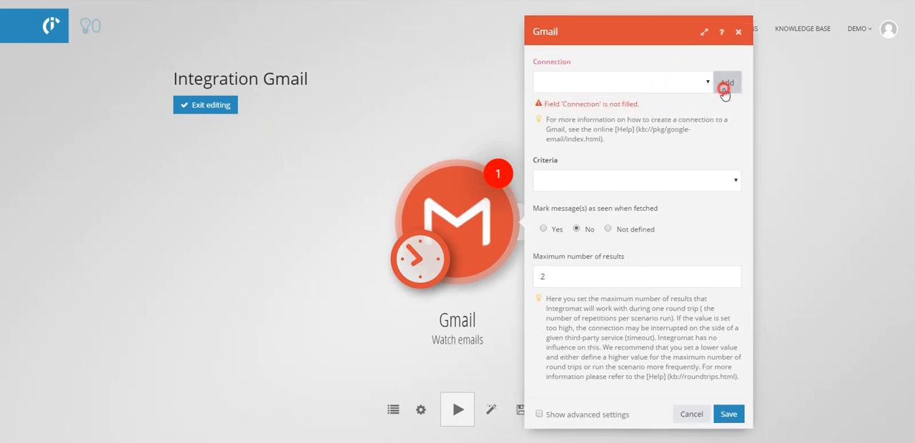
left_click(726, 82)
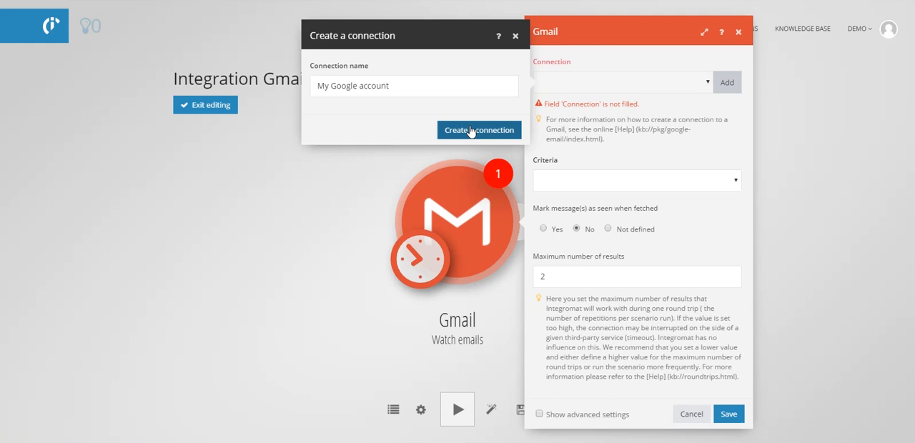
left_click(479, 128)
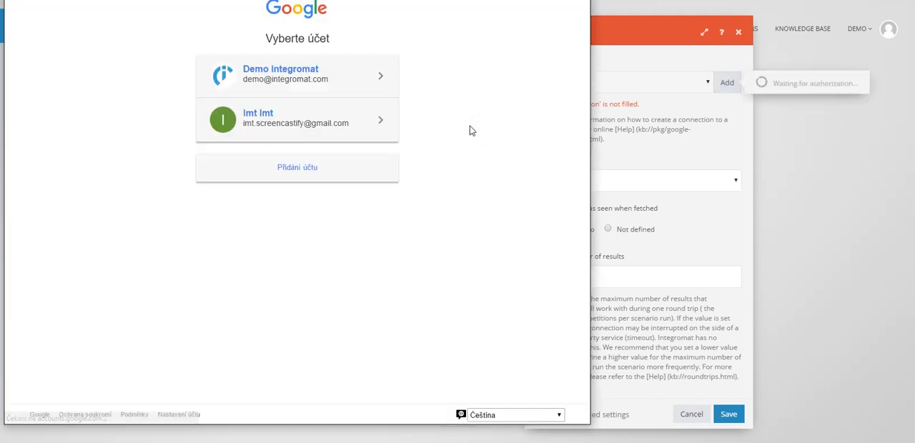
Step: Authorize the connection with the demo Google account, allowing offline access
left_click(297, 74)
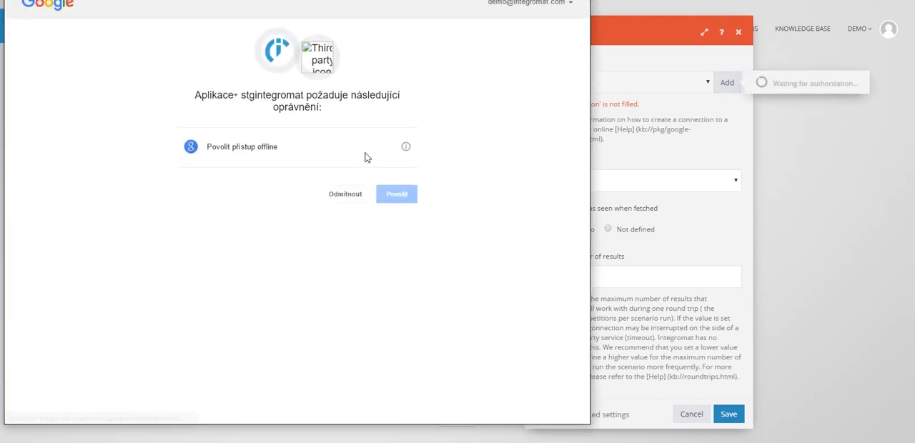
left_click(396, 194)
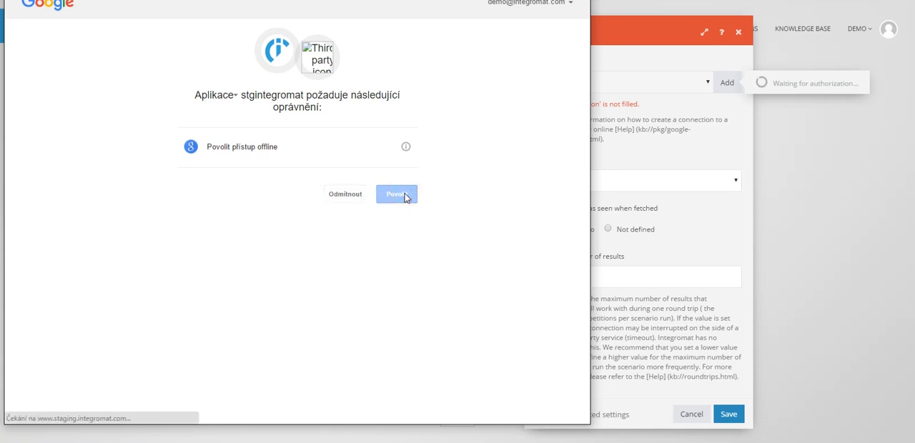
left_click(396, 195)
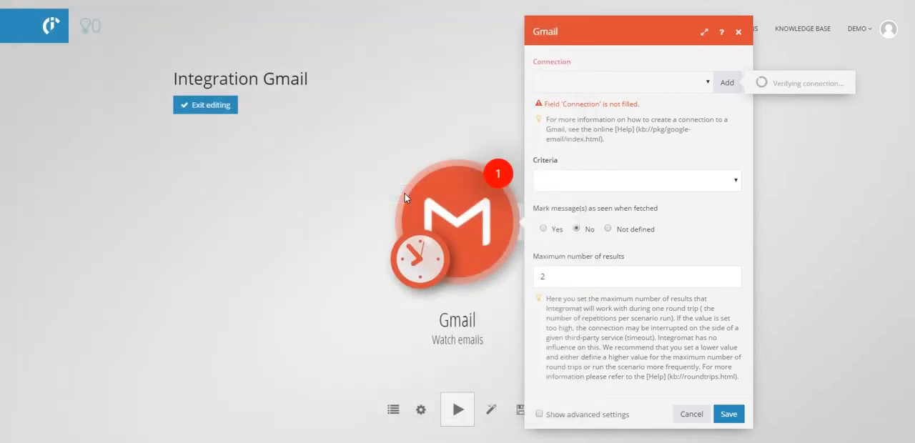
left_click(622, 82)
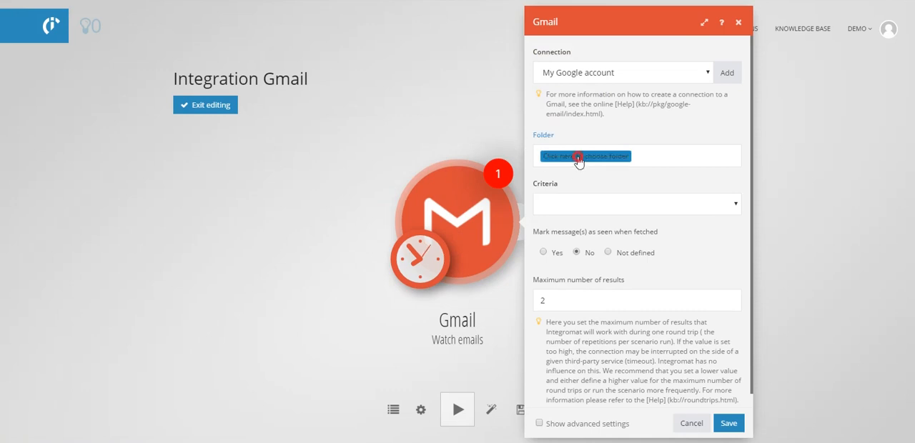
Step: Watch the All Mail folder for only unseen emails, mark them as seen, maximum 2 results
left_click(584, 156)
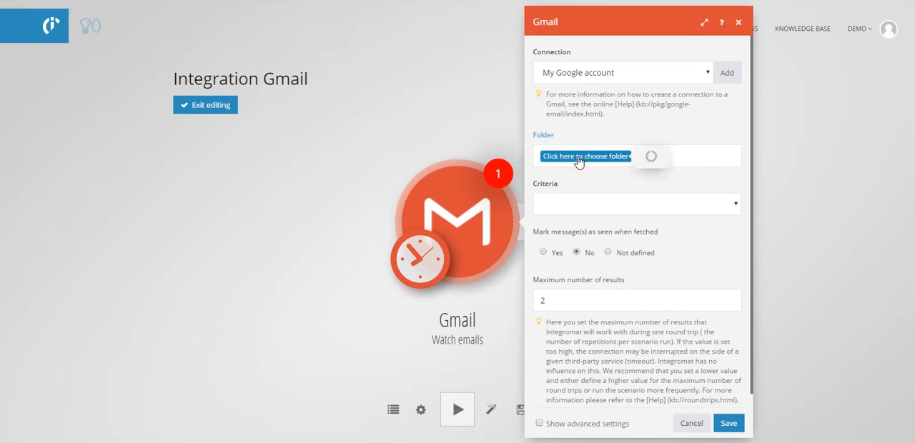
left_click(585, 156)
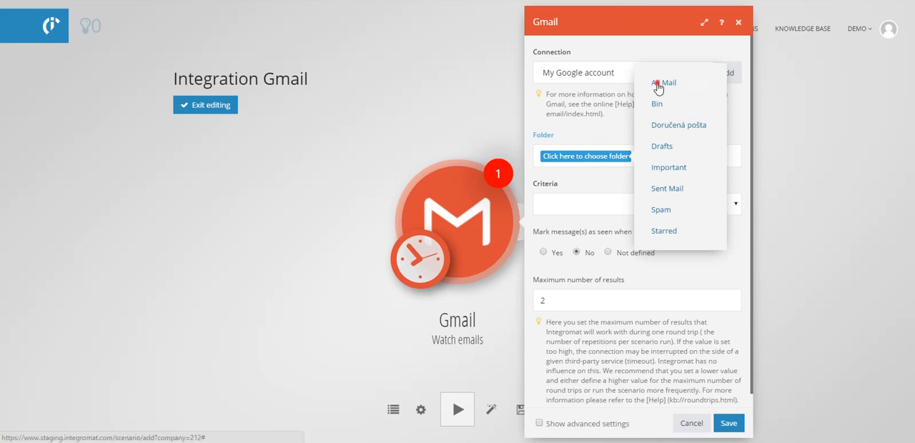
left_click(663, 83)
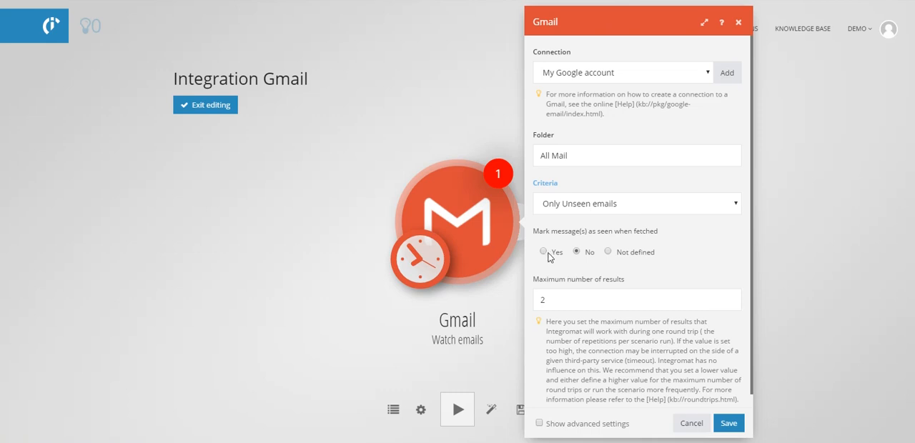
left_click(543, 251)
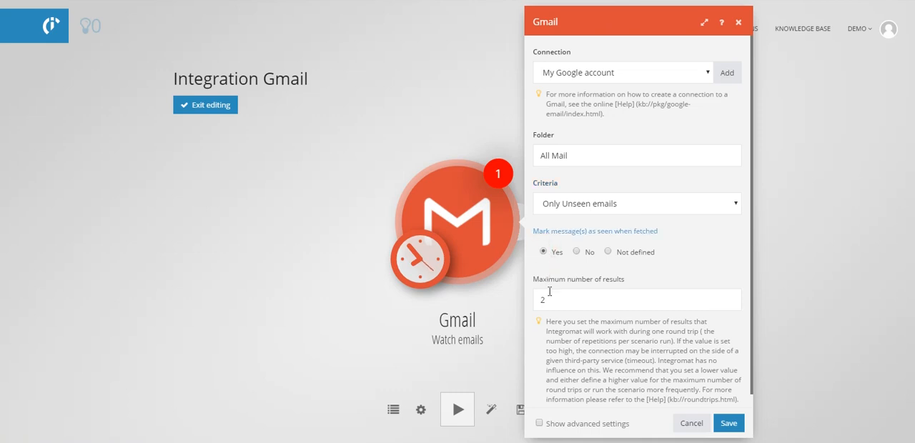
left_click(636, 299)
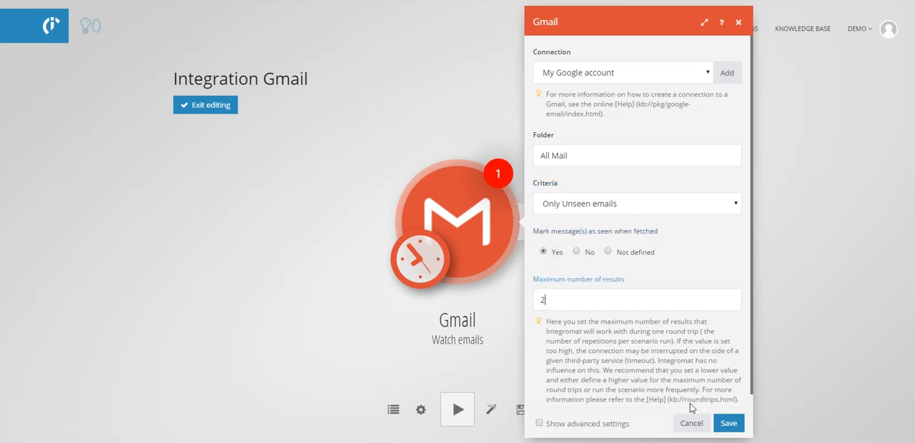
Step: Save the Gmail module and set it to start from the first email, processing existing ones
left_click(727, 423)
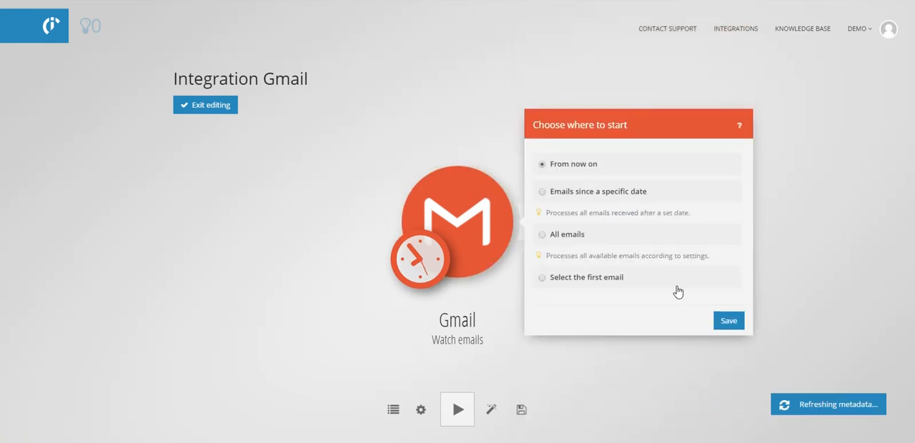
mouse_move(595, 197)
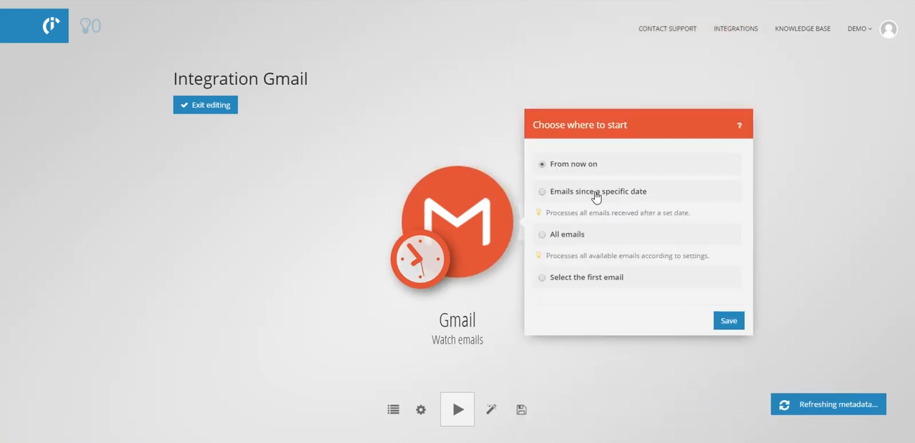
left_click(542, 191)
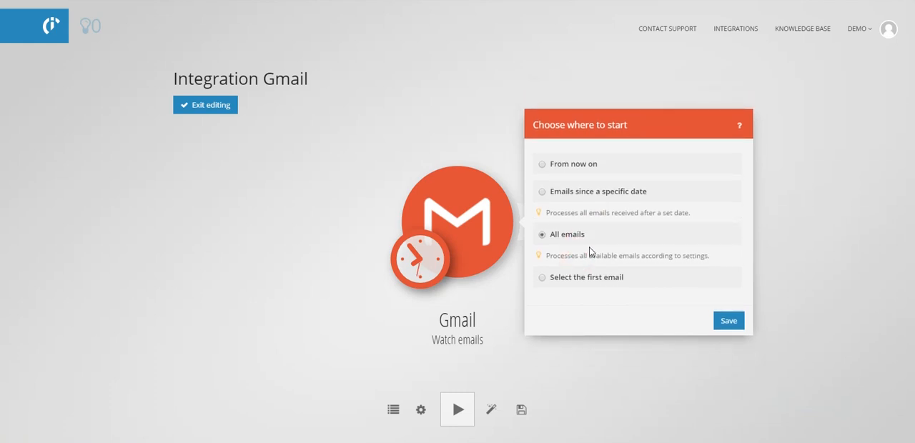
mouse_move(580, 280)
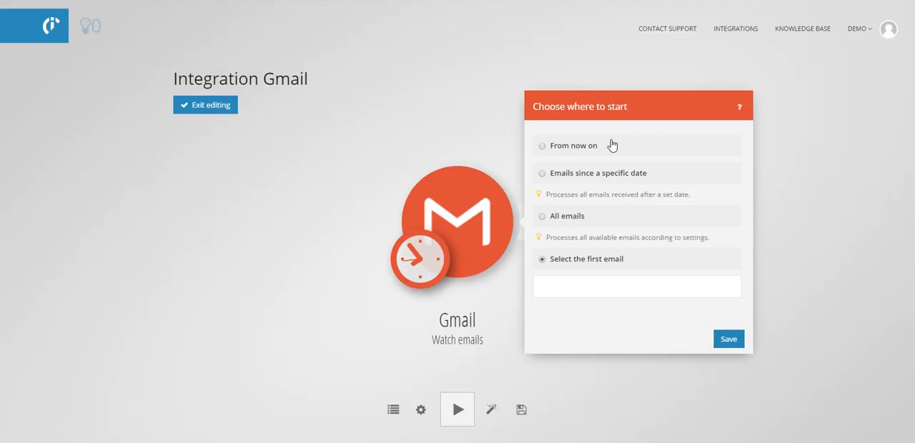
left_click(727, 338)
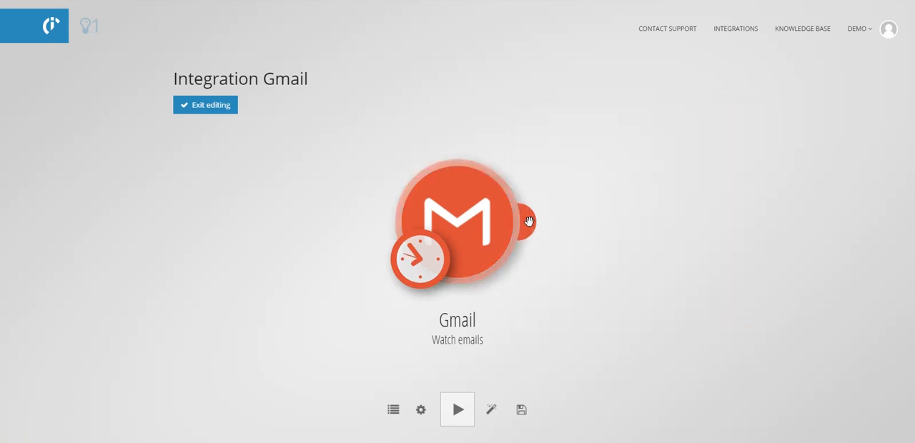
Step: Add a following module after Gmail and search 'sheets' for the Google Sheets Add a row action
left_click(529, 220)
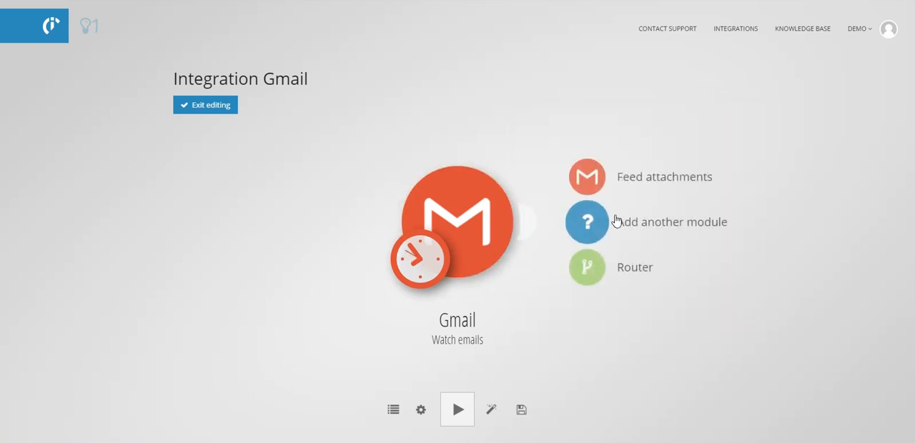
left_click(585, 221)
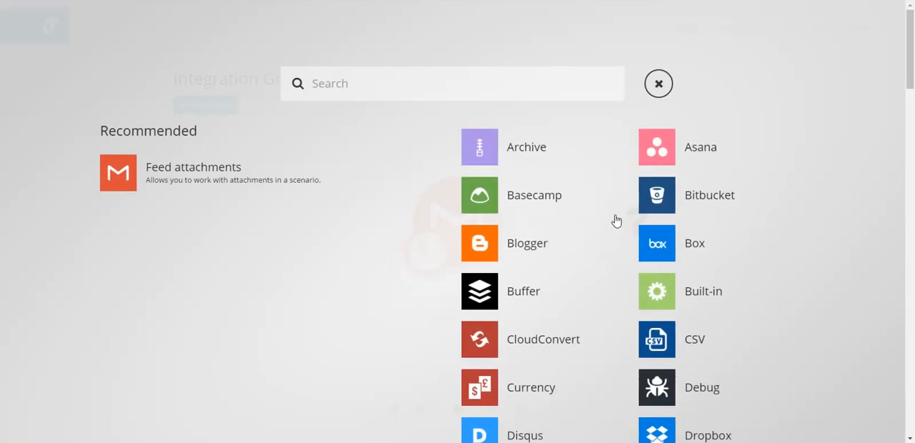
type("she")
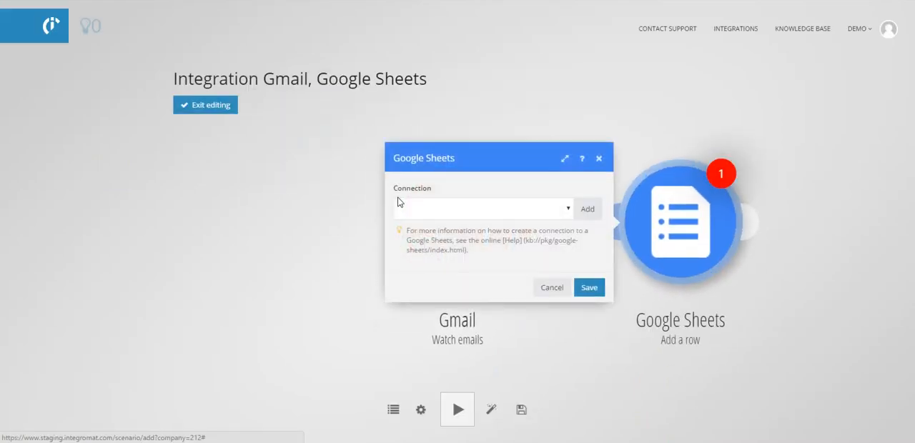
Step: Select the My Google account connection and continue to extend its permissions
left_click(483, 208)
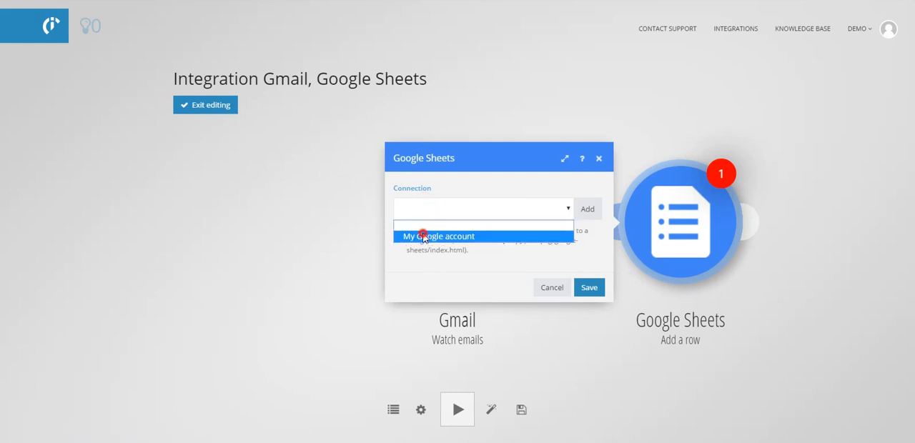
left_click(438, 235)
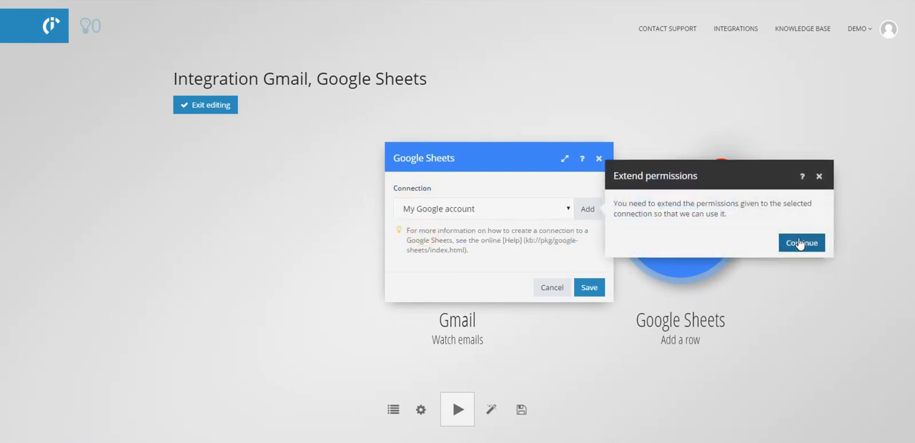
left_click(800, 243)
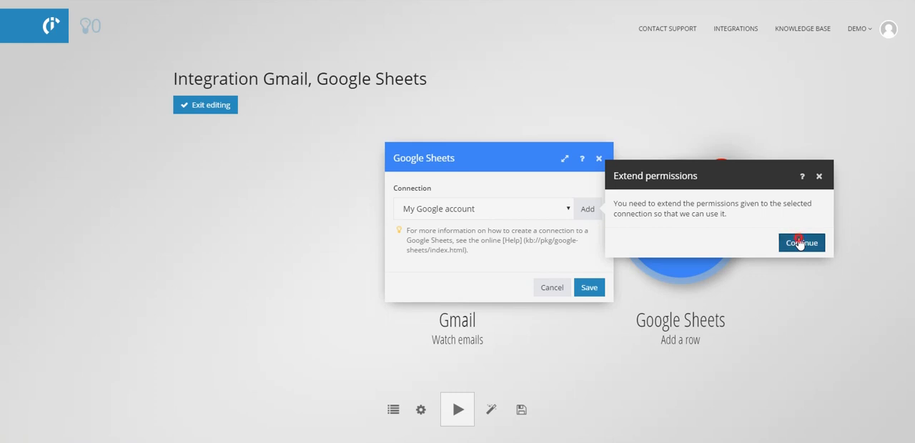
left_click(800, 243)
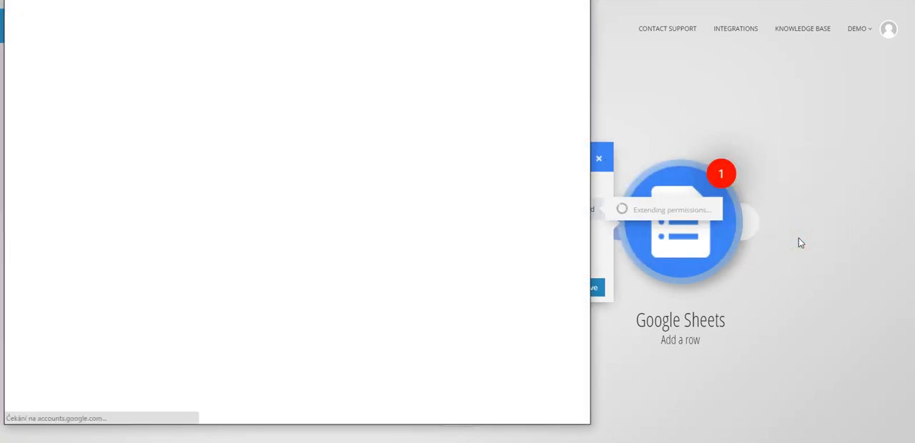
Step: Authorize the extended permissions with the demo Google account, allowing offline access
left_click(297, 75)
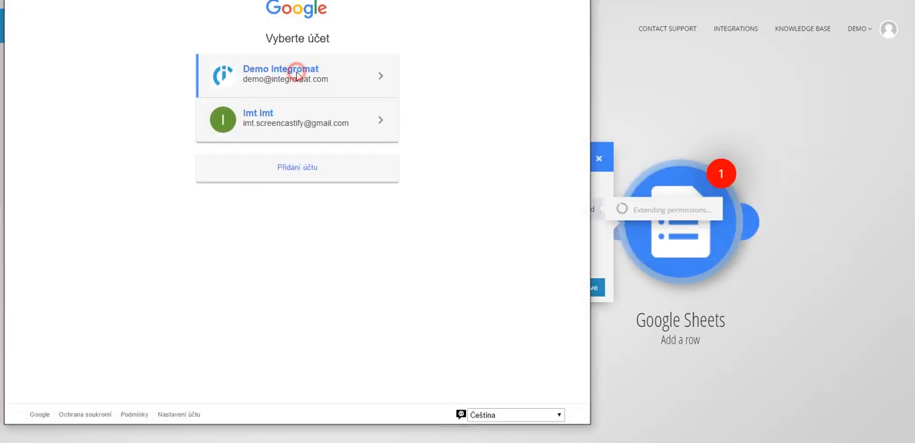
left_click(298, 74)
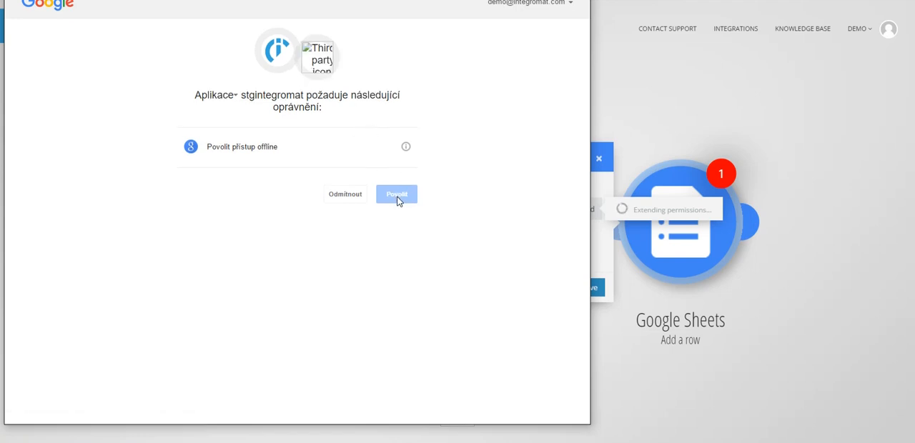
left_click(396, 194)
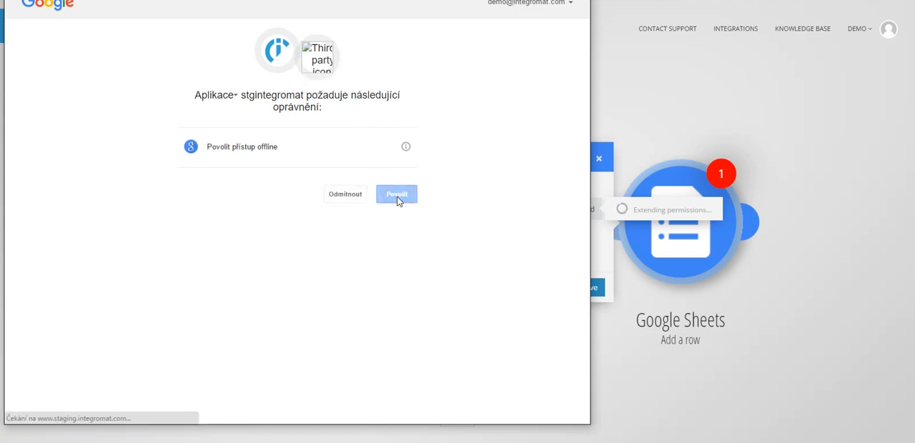
left_click(396, 194)
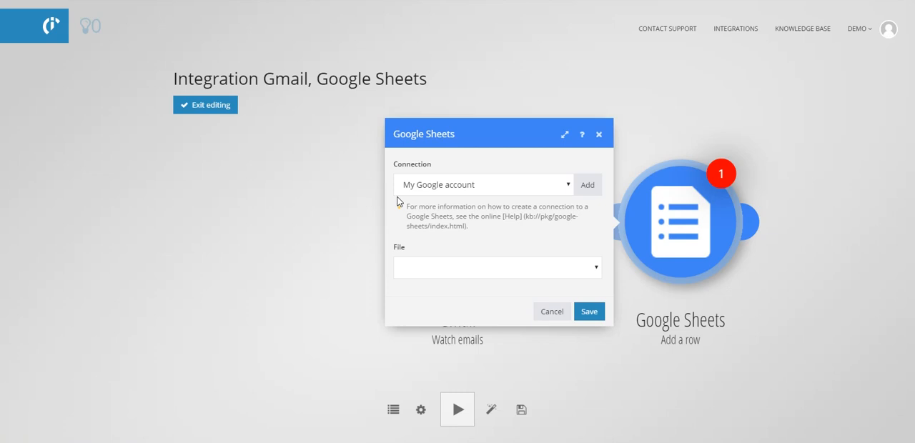
Step: Target the Emails file's Sheet1, map Gmail date, sender address and subject, and save the module
left_click(498, 268)
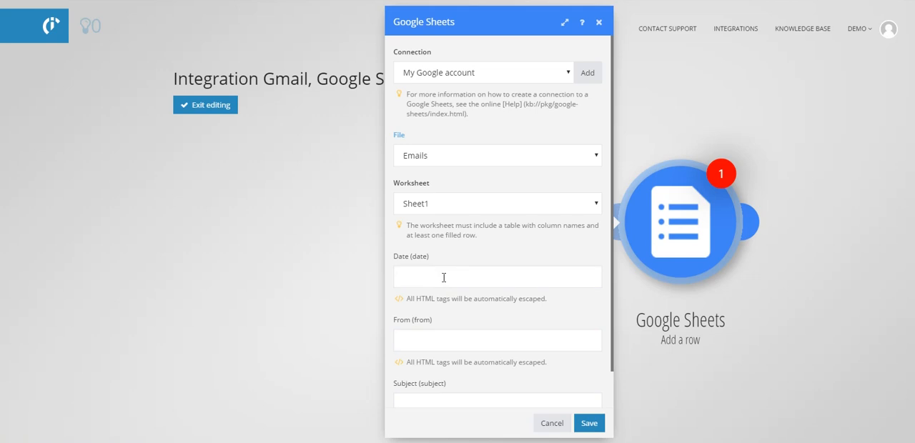
left_click(497, 277)
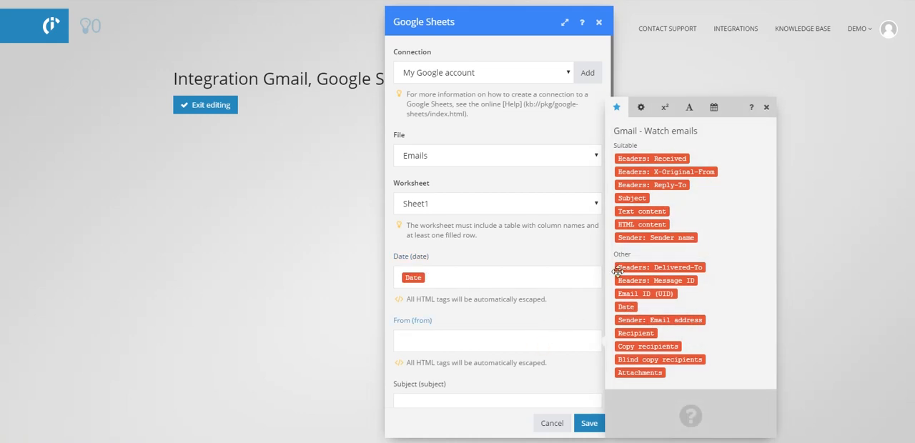
mouse_move(650, 320)
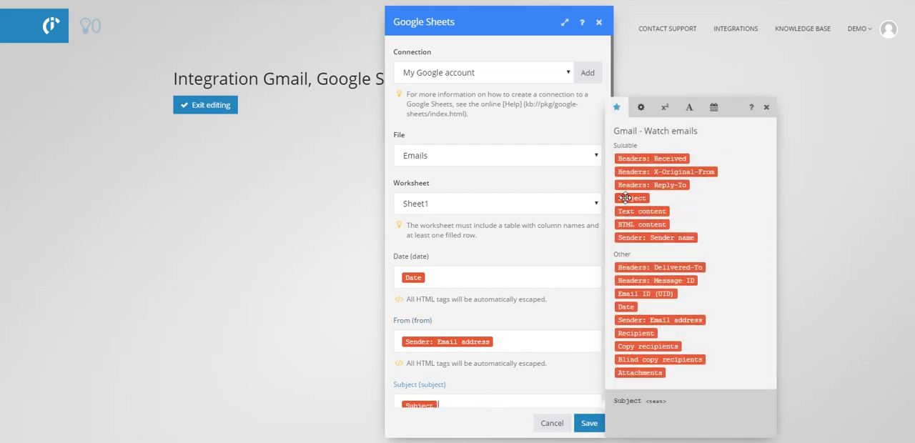
left_click(589, 423)
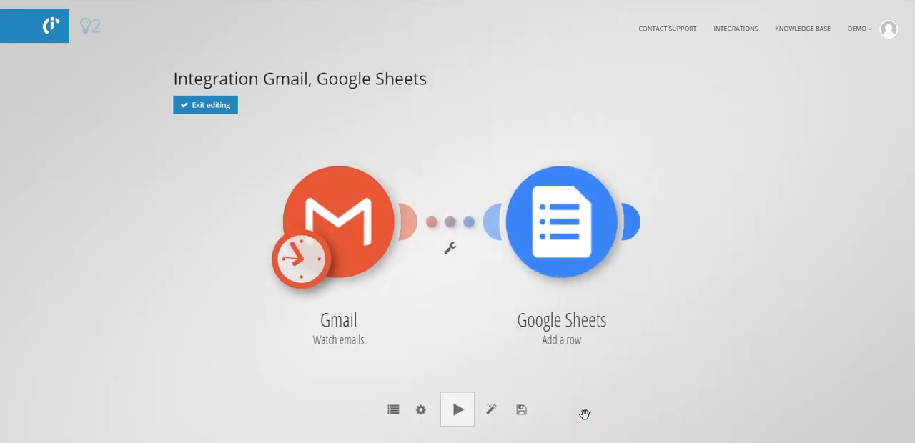
Step: Save the scenario, run it once successfully and switch to the Outlook.com inbox
left_click(612, 221)
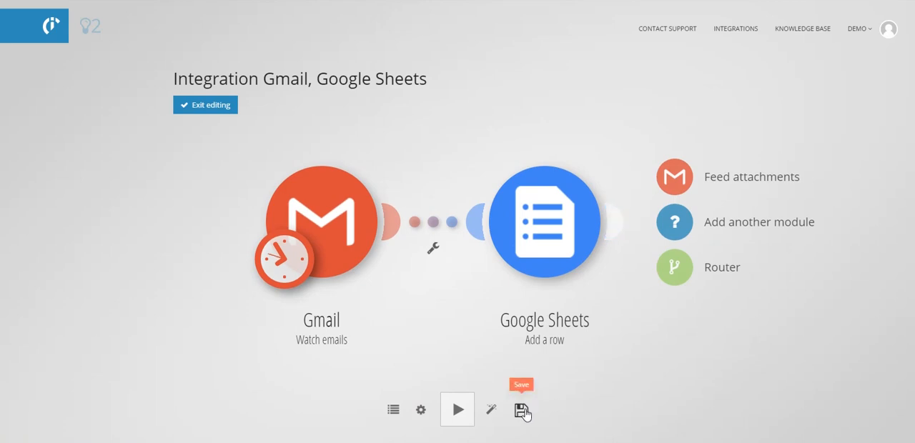
left_click(522, 409)
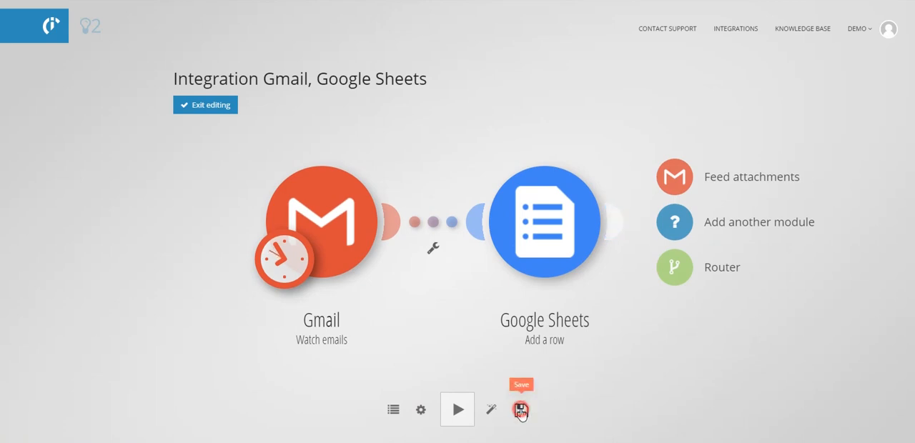
left_click(520, 409)
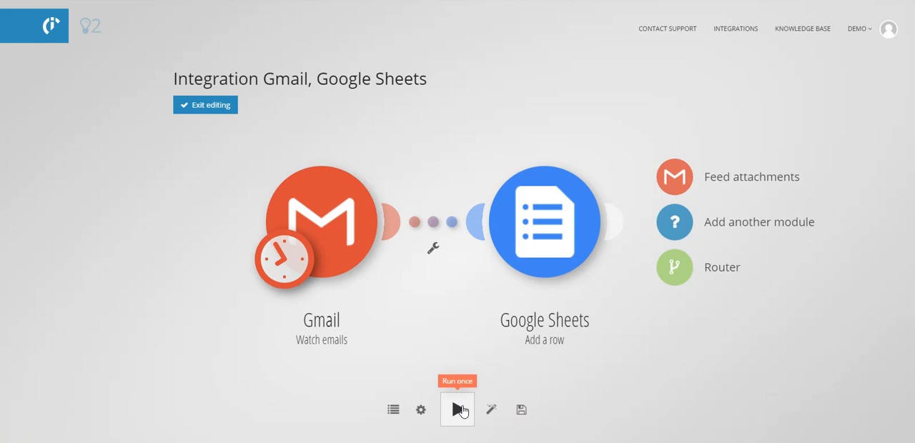
left_click(457, 409)
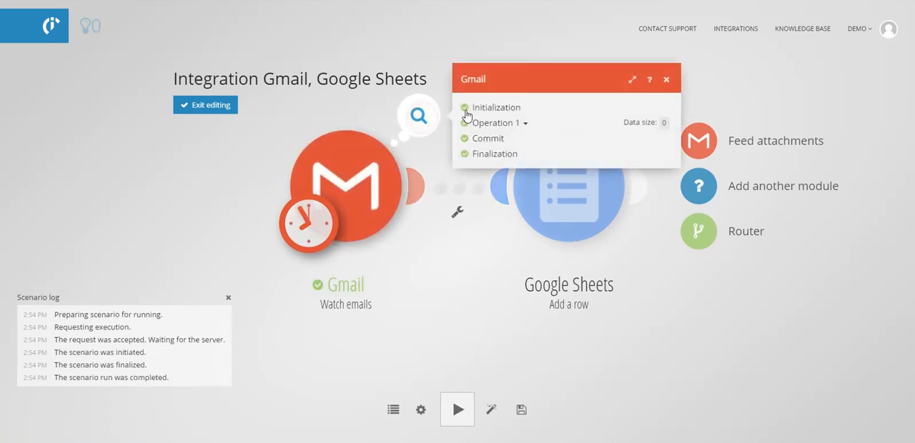
left_click(493, 123)
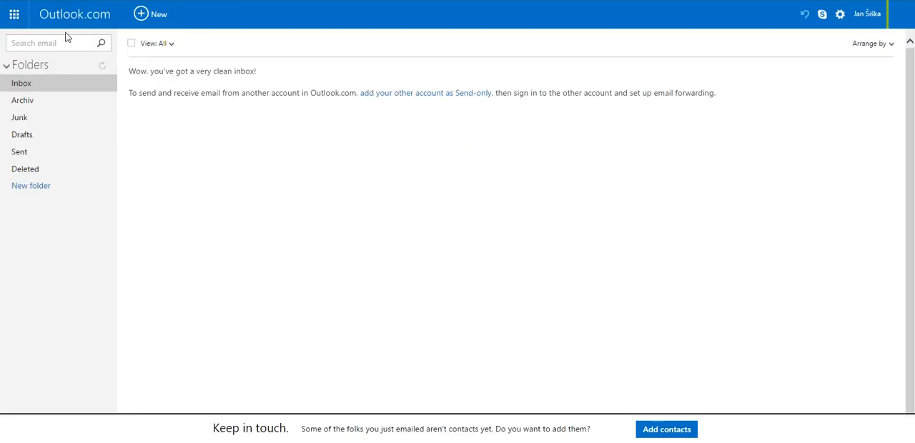
Step: Send a new email to the demo contact with subject '1. email' and body 'Hello Integromat 1'
left_click(150, 14)
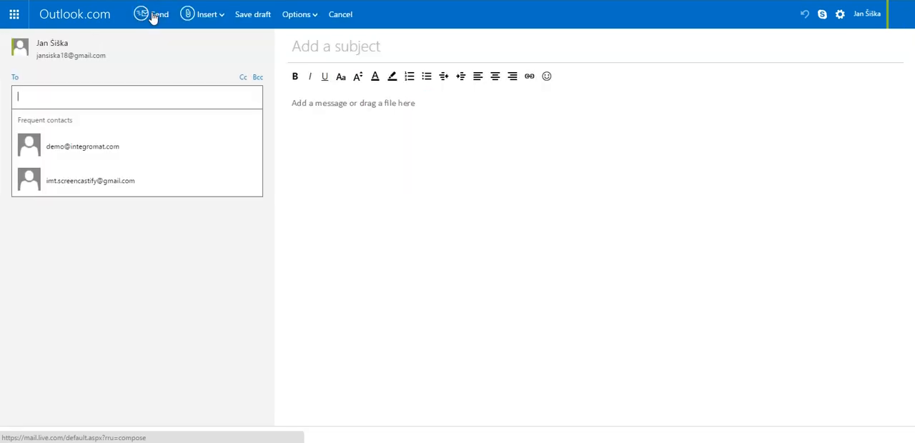
left_click(82, 145)
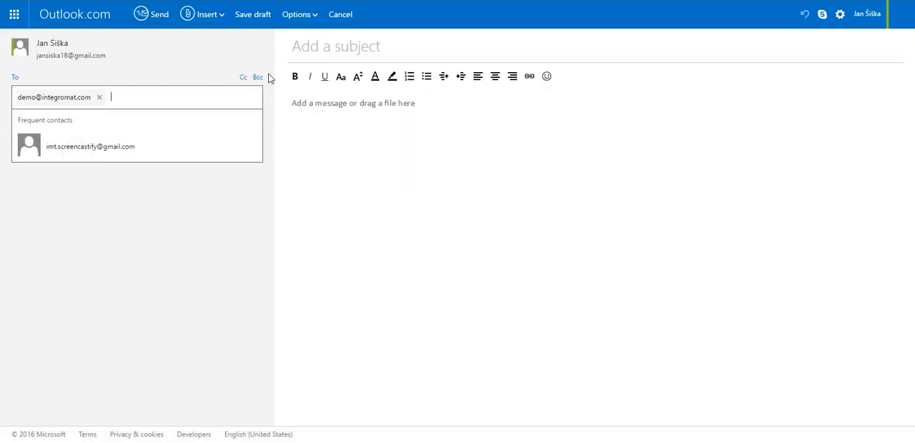
left_click(336, 45)
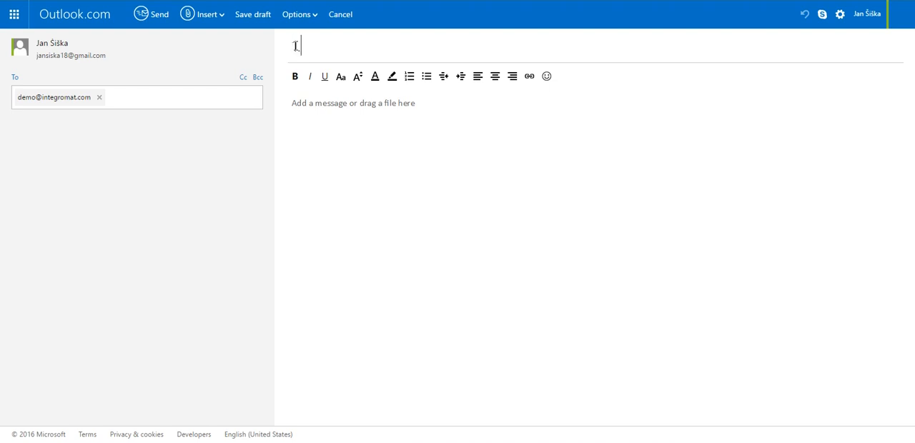
type("email")
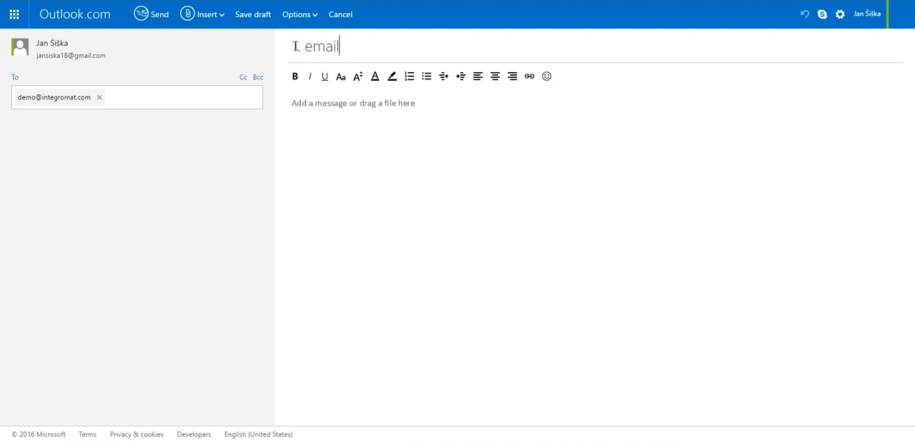
type("H")
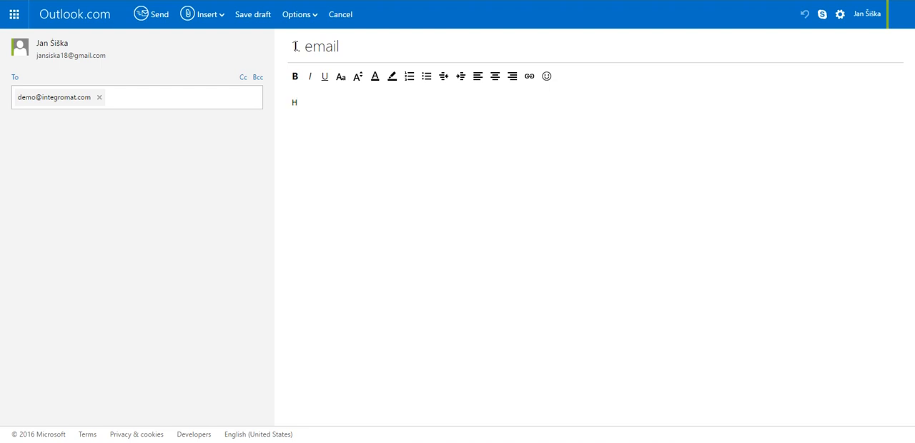
type("ello IN")
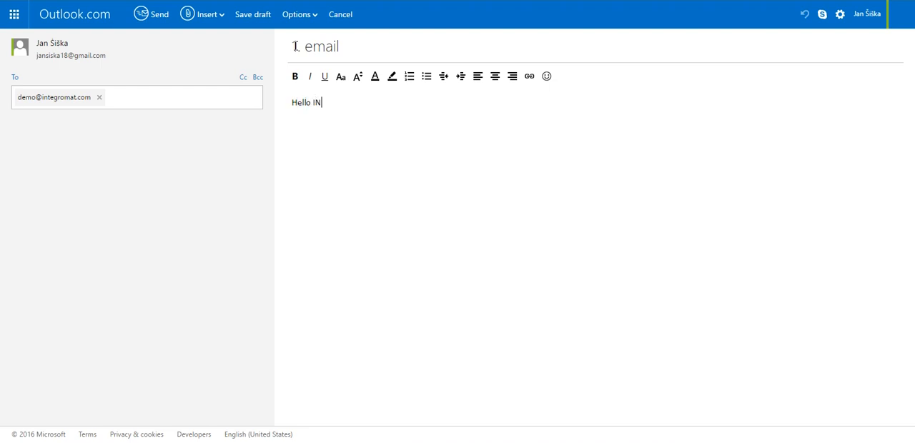
type("n")
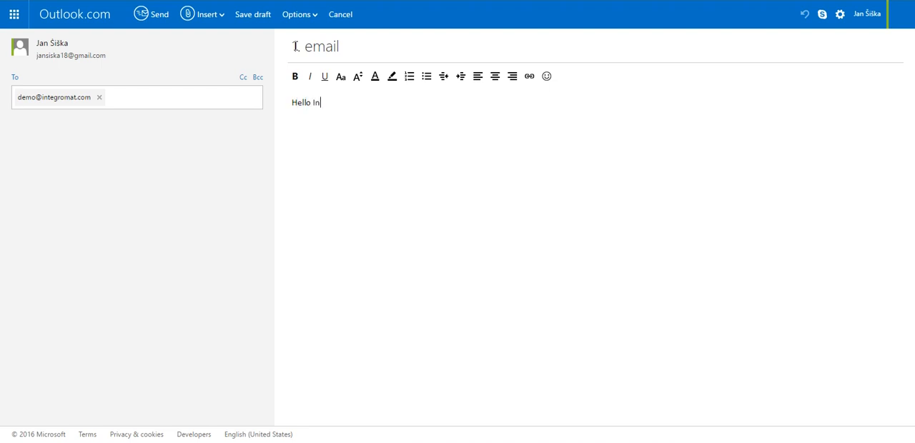
type("tegromat !")
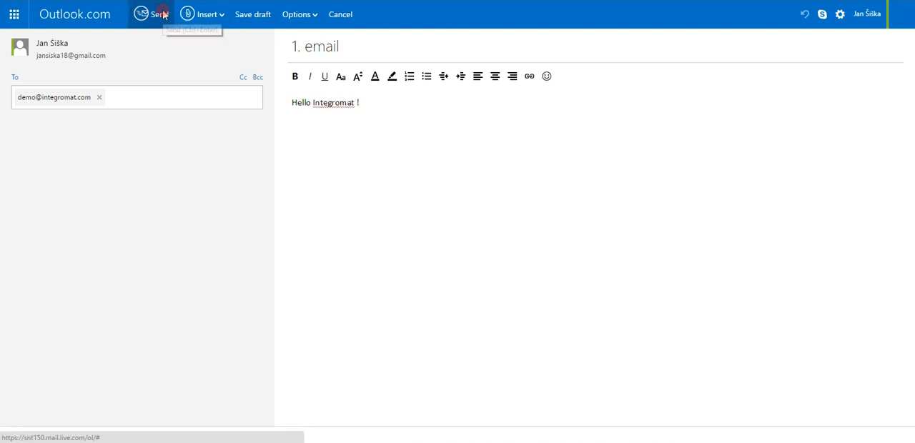
left_click(153, 15)
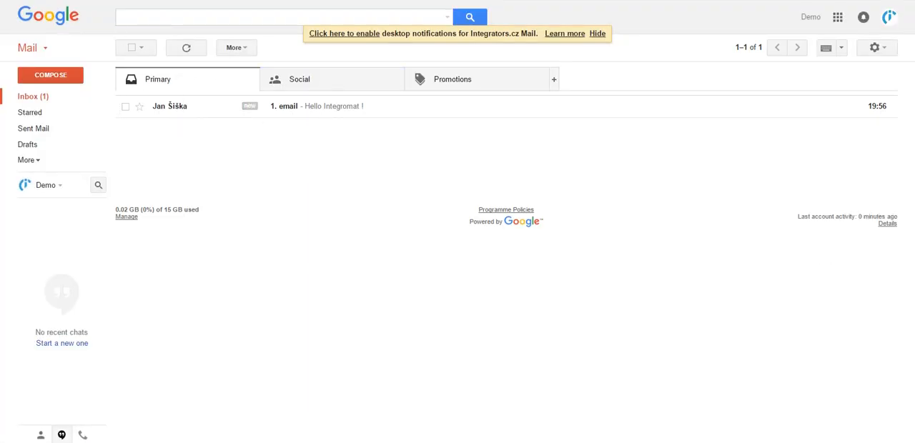
Step: Run the scenario once and review the Gmail operation's email data and the Google Sheets row
left_click(457, 409)
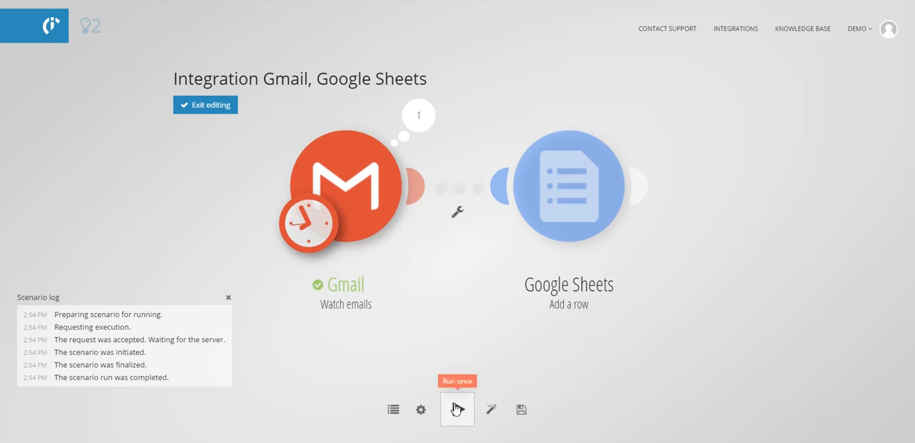
left_click(457, 409)
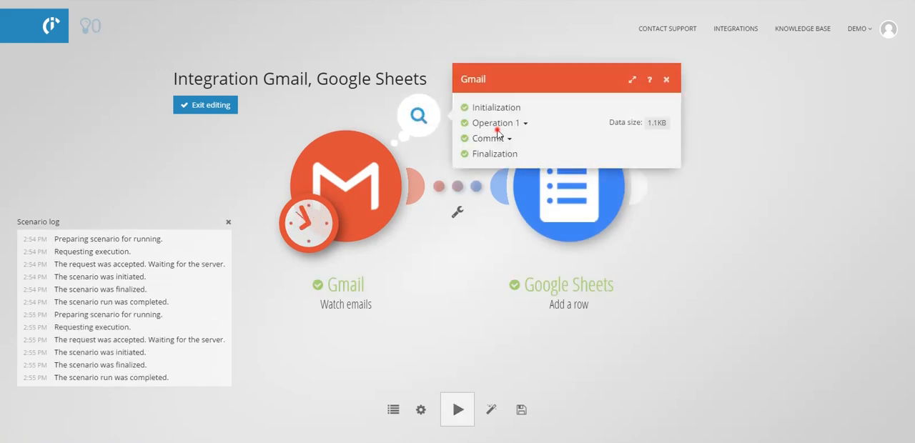
left_click(494, 123)
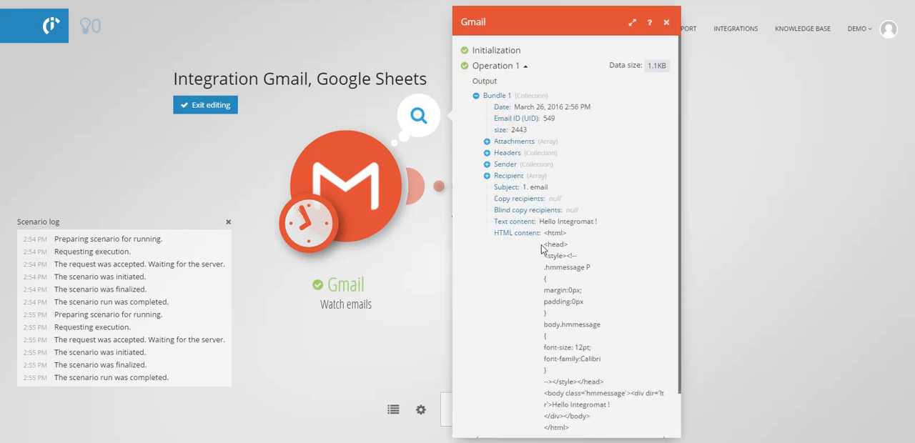
mouse_move(552, 186)
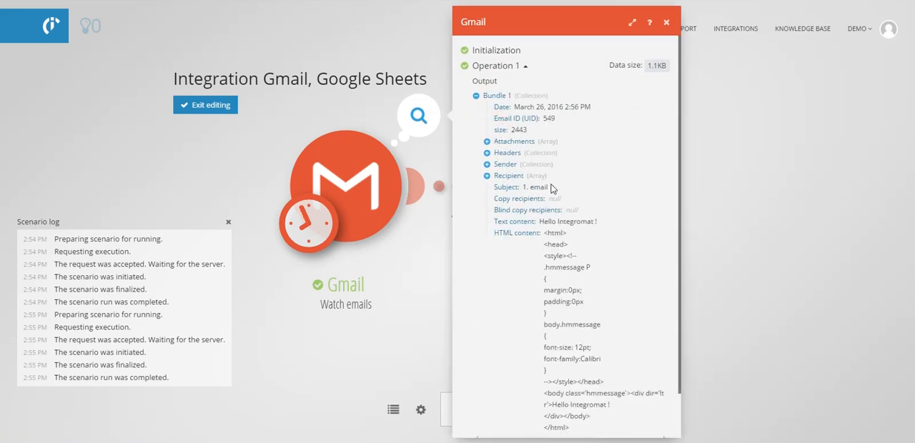
left_click(642, 115)
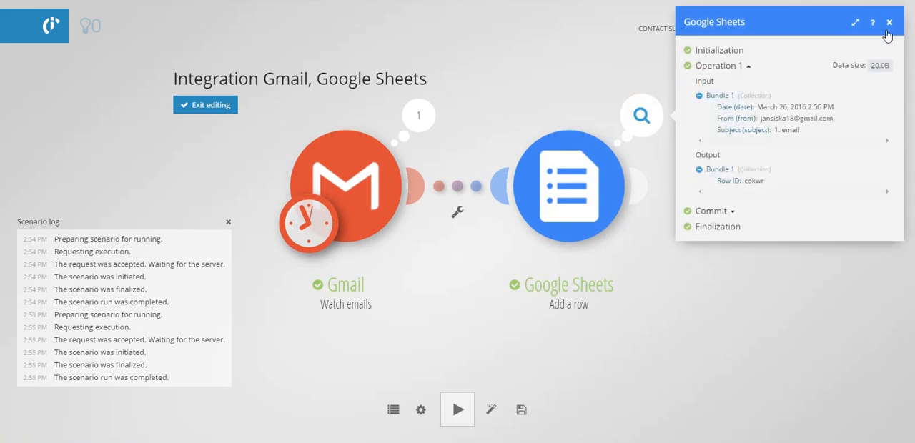
left_click(889, 23)
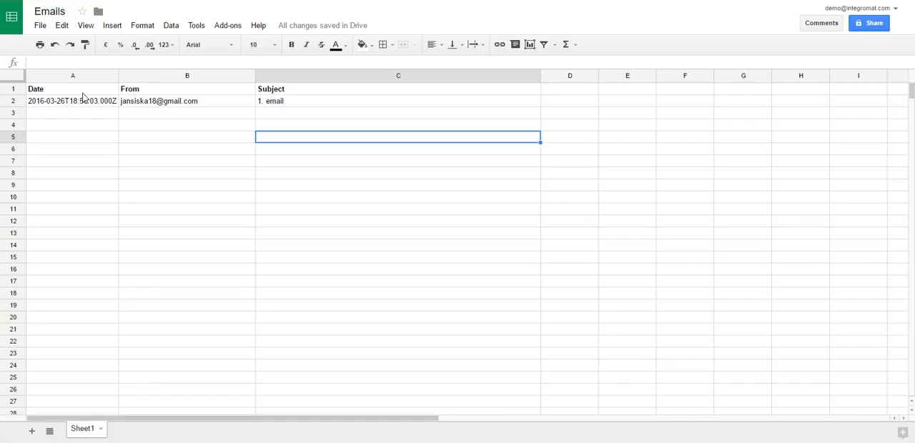
mouse_move(189, 104)
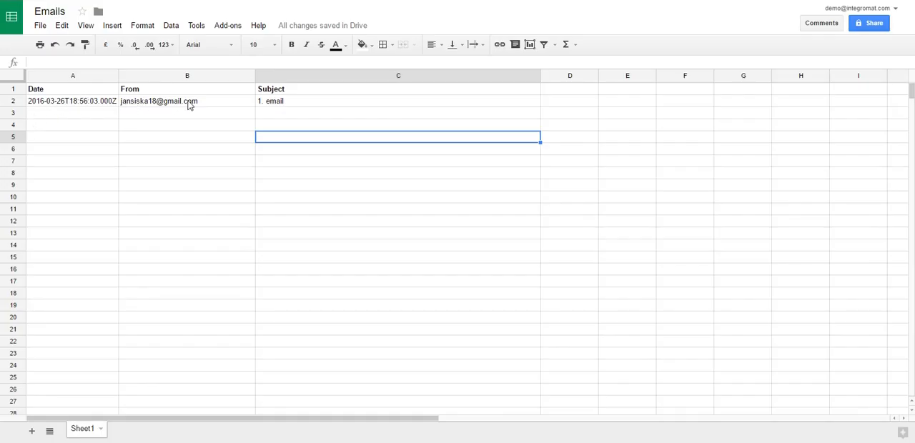
mouse_move(283, 106)
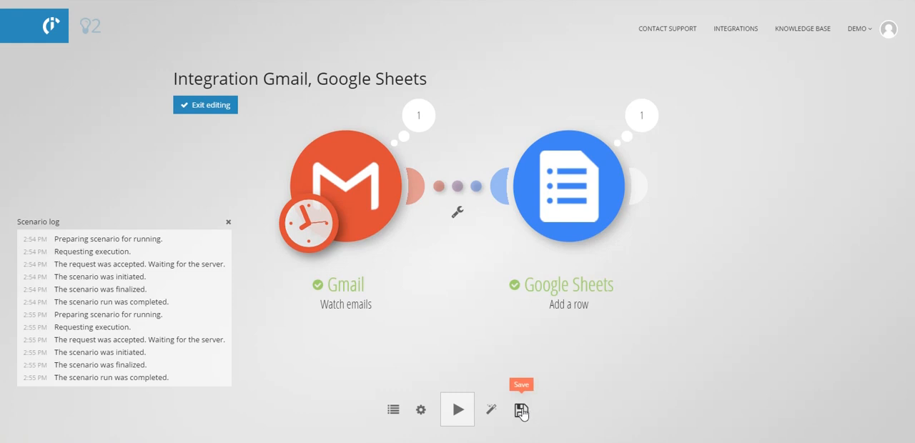
Step: Save the scenario and leave editing for its overview with the schedule settings
left_click(520, 409)
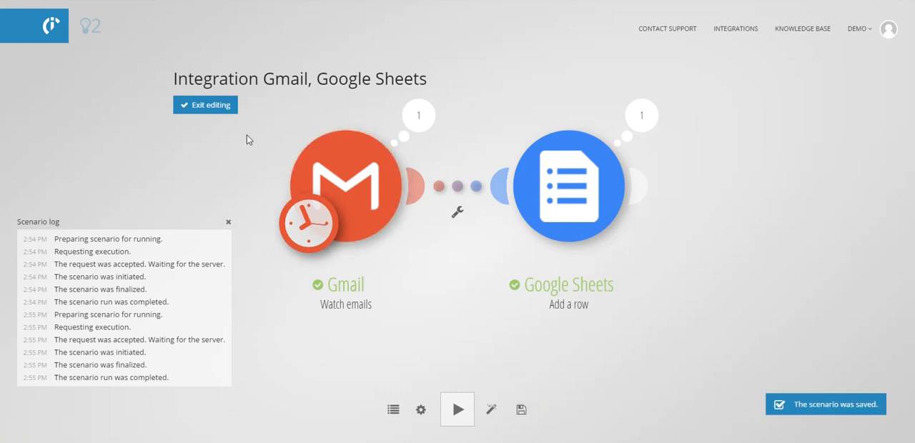
left_click(206, 104)
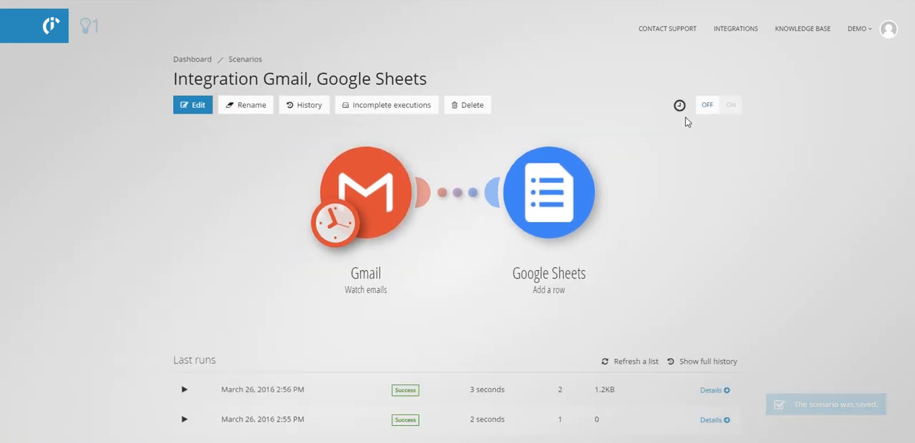
left_click(677, 106)
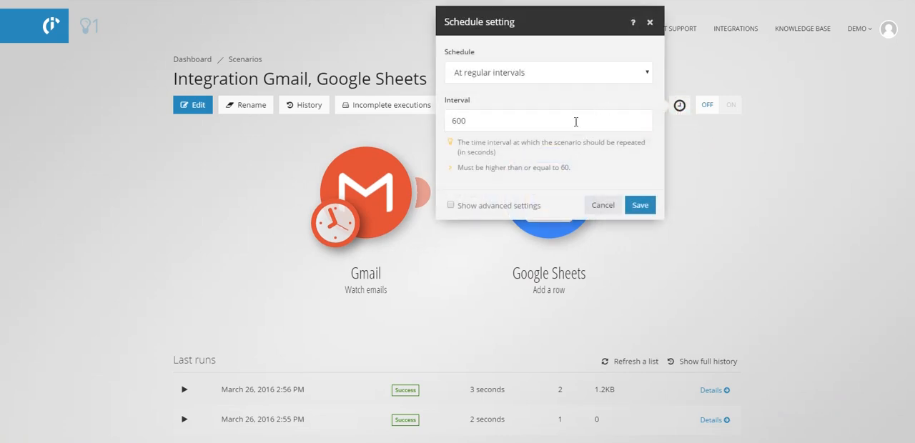
Step: Schedule the scenario to run every 60 seconds and switch it ON
type("60")
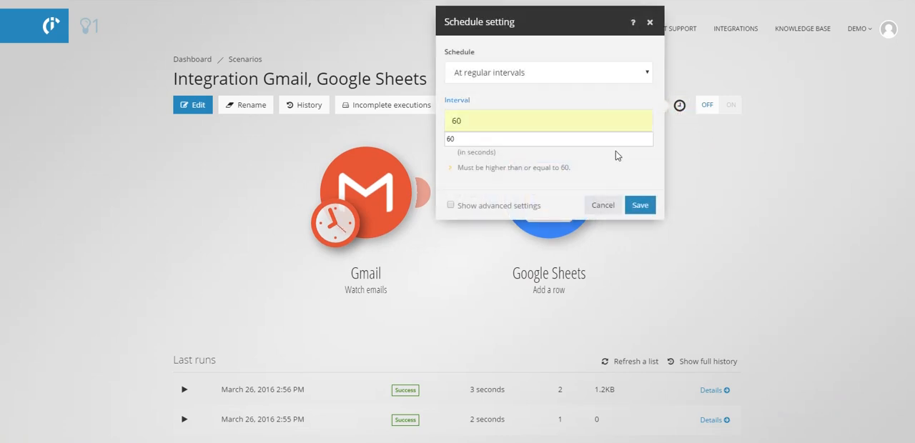
left_click(639, 206)
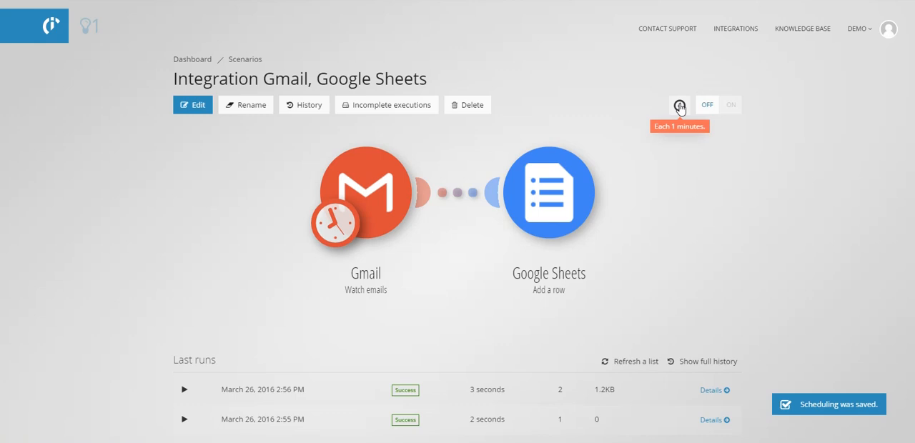
mouse_move(728, 112)
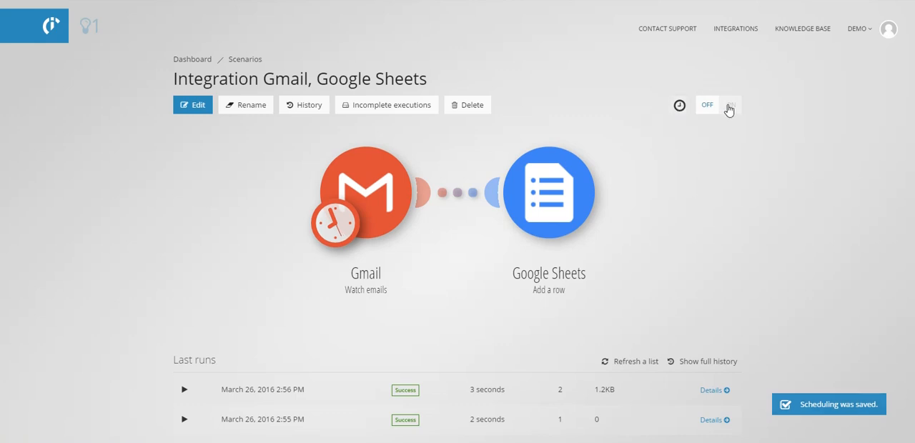
left_click(729, 104)
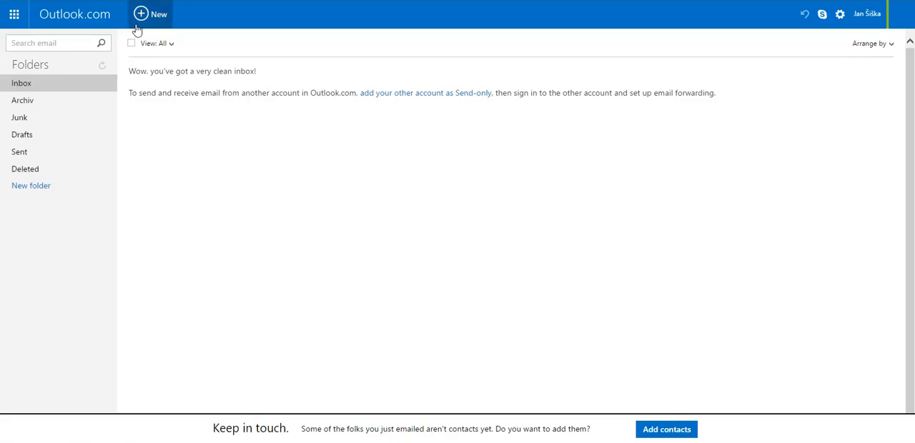
Step: Compose a second email to the demo contact with subject '2. Email' and body 'Hi:'
left_click(152, 14)
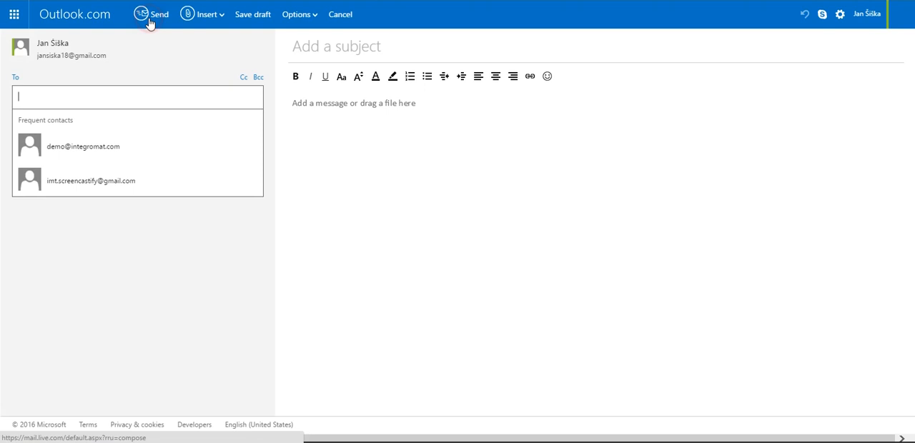
mouse_move(75, 145)
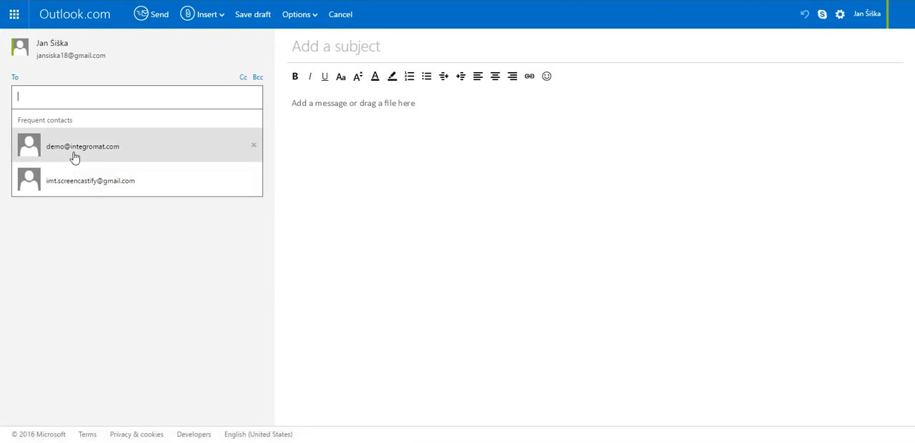
left_click(83, 146)
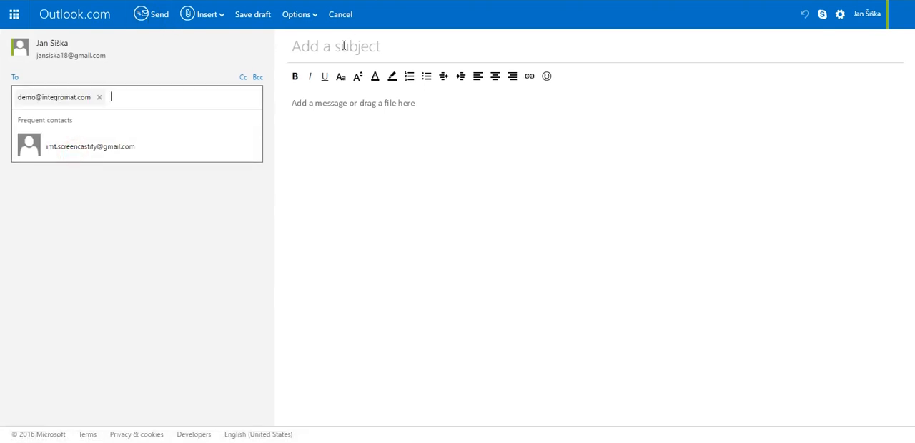
type("@.")
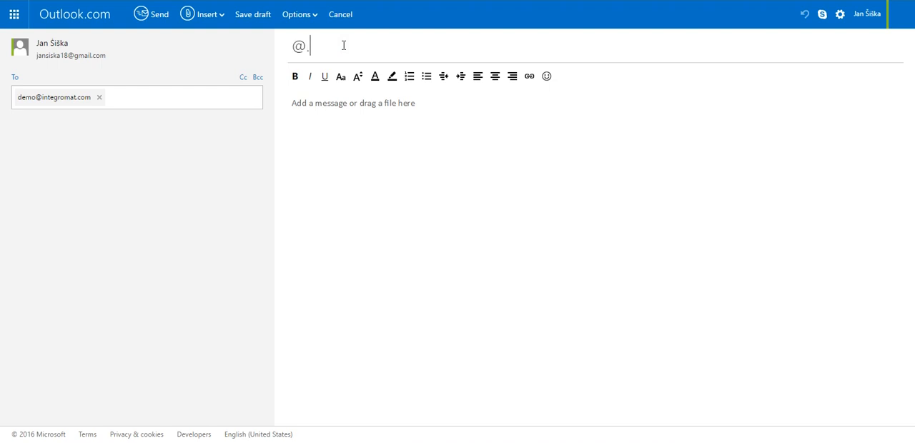
key("Backspace")
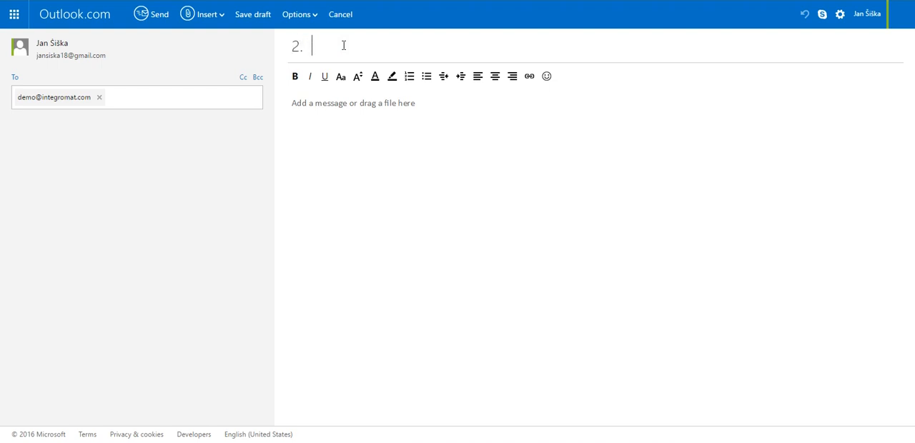
type("Email")
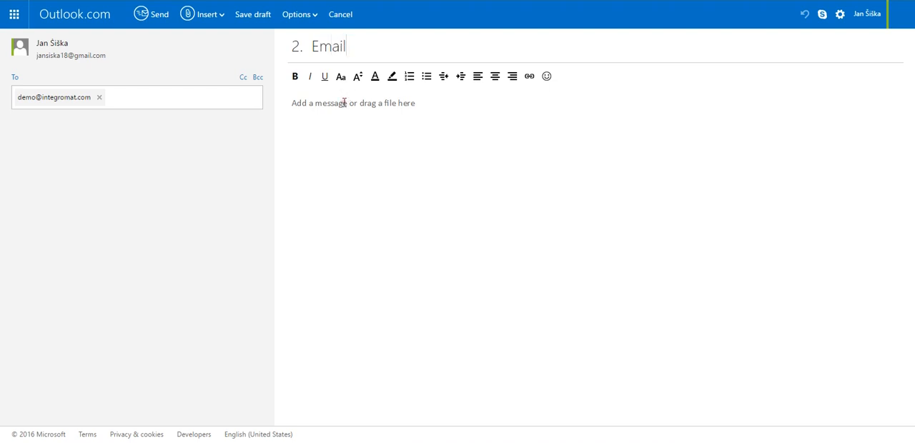
type("Hi:")
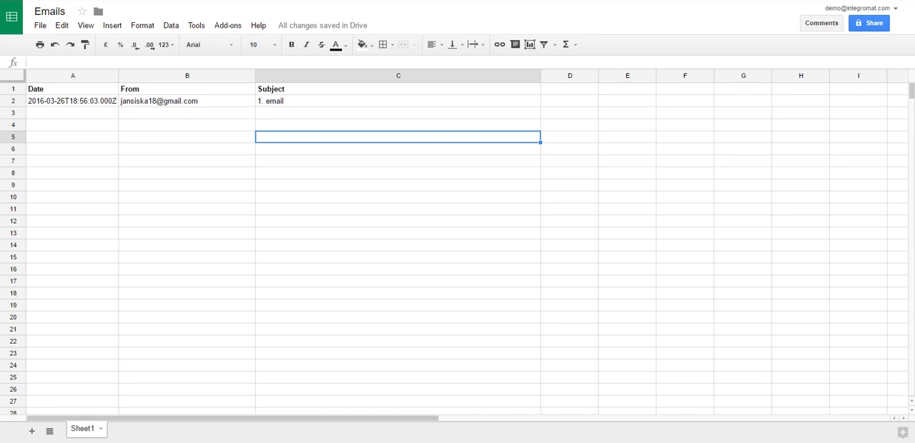
mouse_move(154, 5)
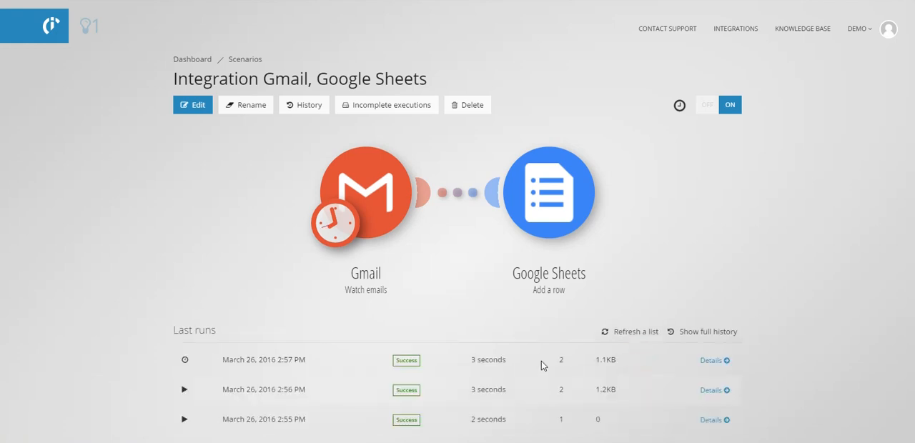
Step: Review the 2:57 PM run's details and the Google Sheets operation's '2. Email' bundles
left_click(712, 361)
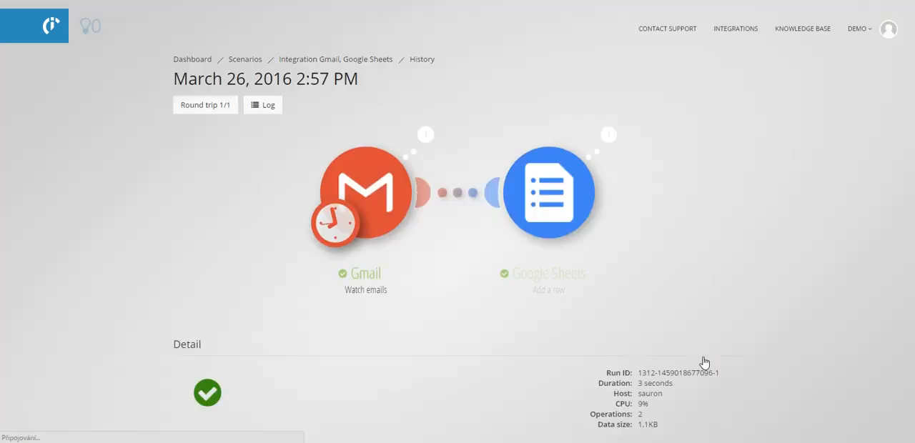
left_click(609, 135)
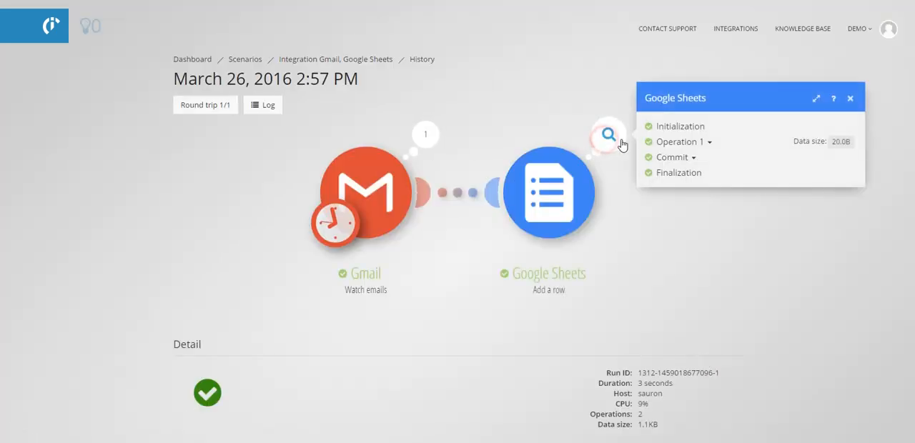
left_click(677, 140)
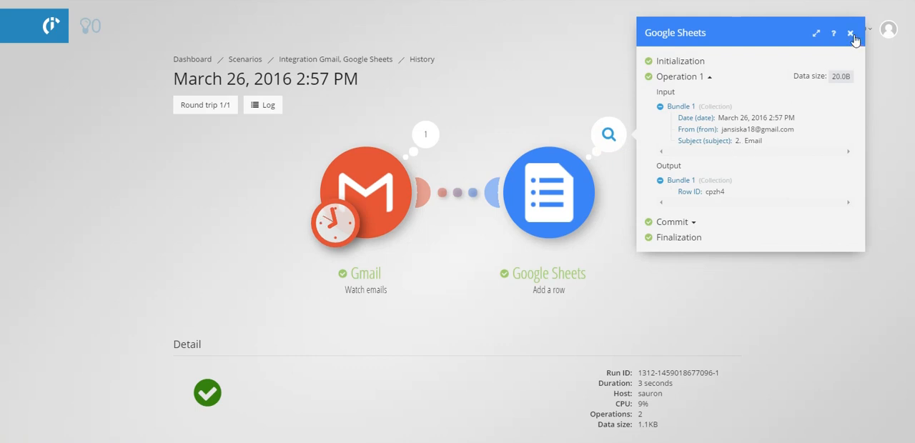
left_click(850, 34)
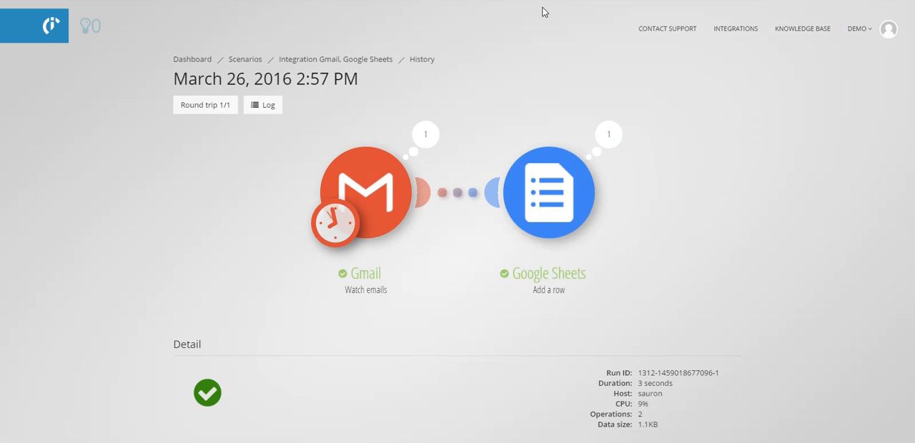
mouse_move(426, 37)
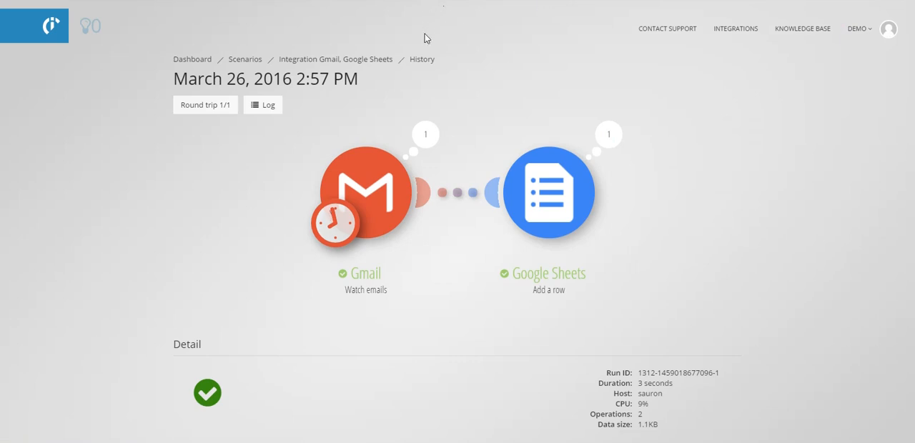
mouse_move(414, 38)
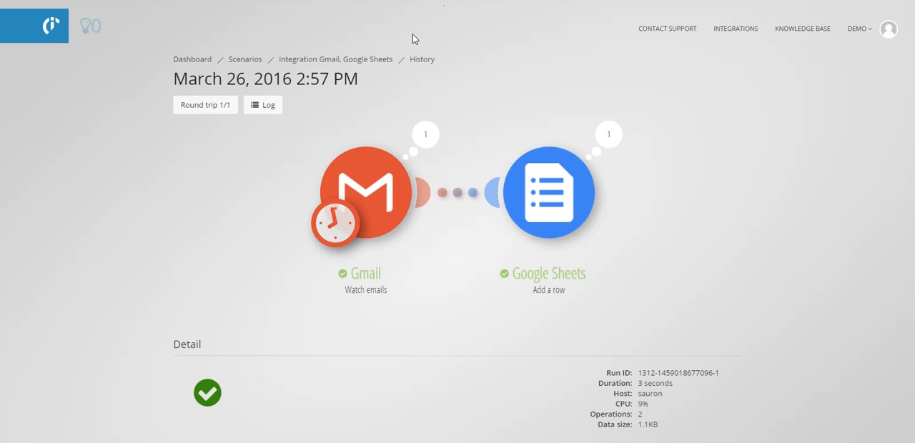